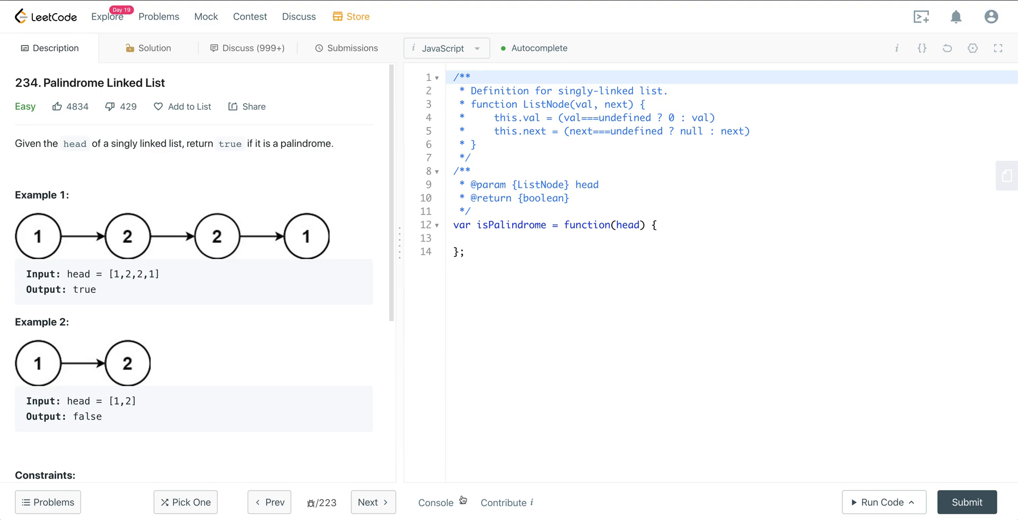
mouse_move(277, 308)
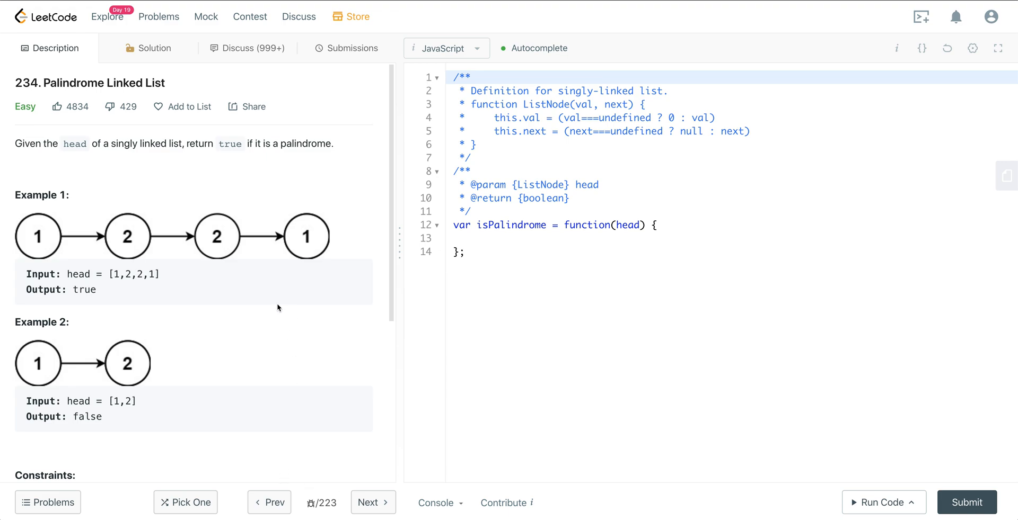
Scroll to Constraints and highlight the follow-up requiring O(n) time and O(1) space.
scroll("down", 3)
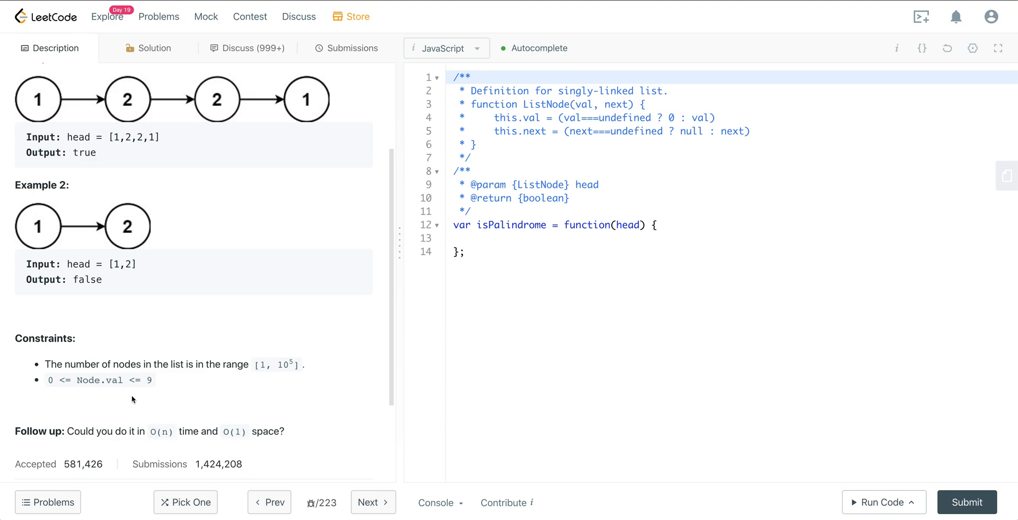
mouse_move(201, 376)
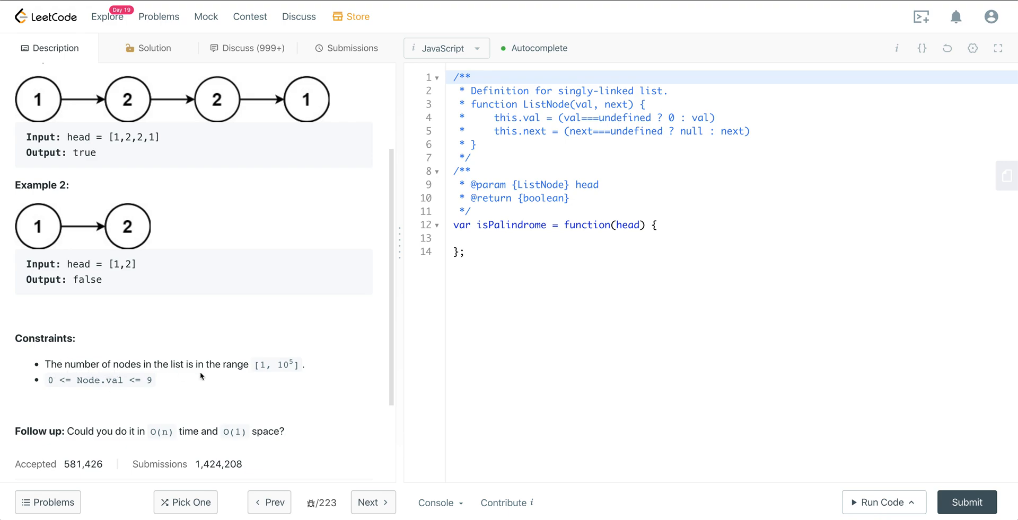
mouse_move(230, 366)
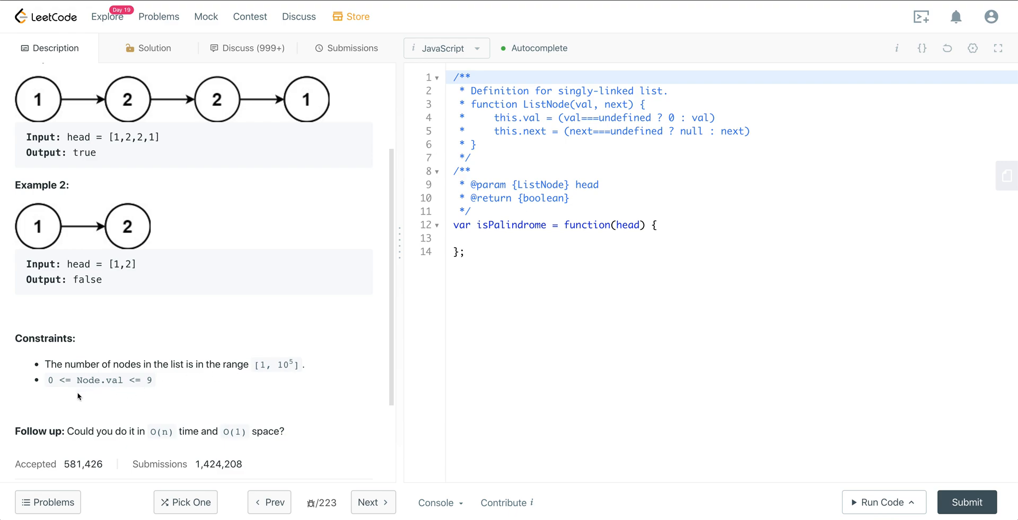
mouse_move(69, 394)
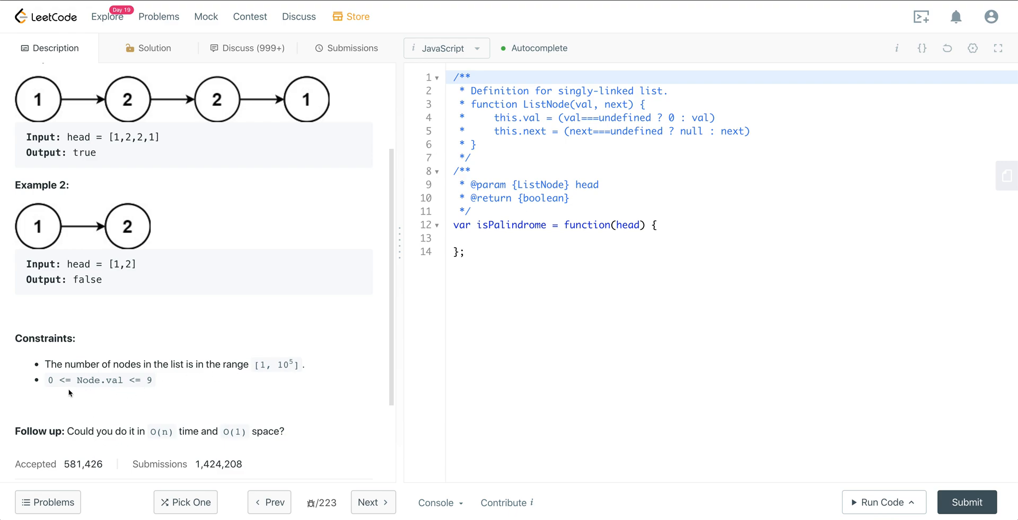
mouse_move(156, 393)
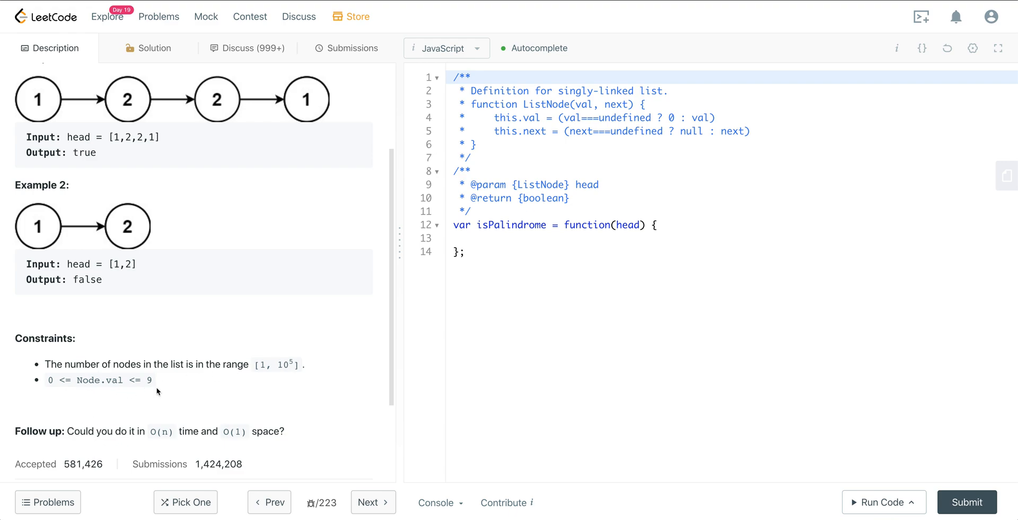
mouse_move(60, 430)
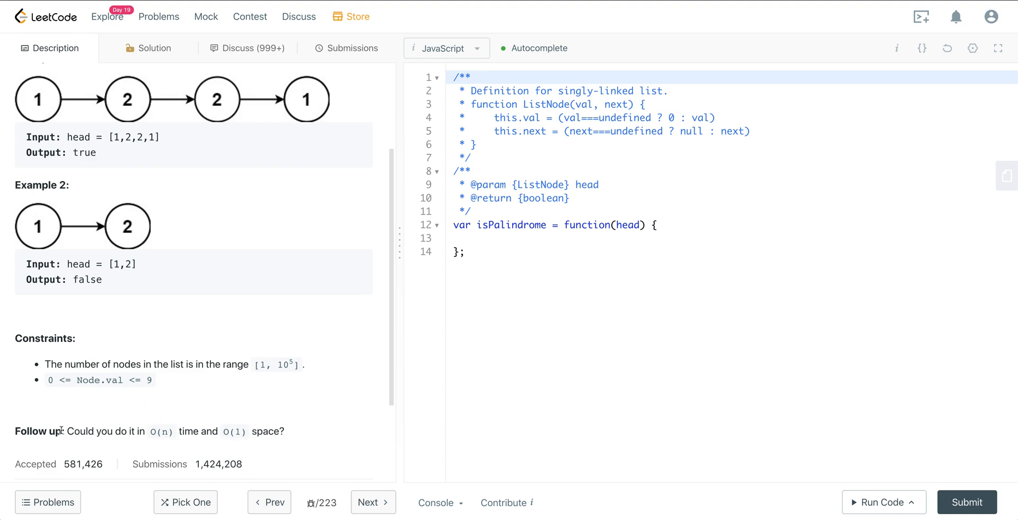
left_click_drag(63, 431, 285, 431)
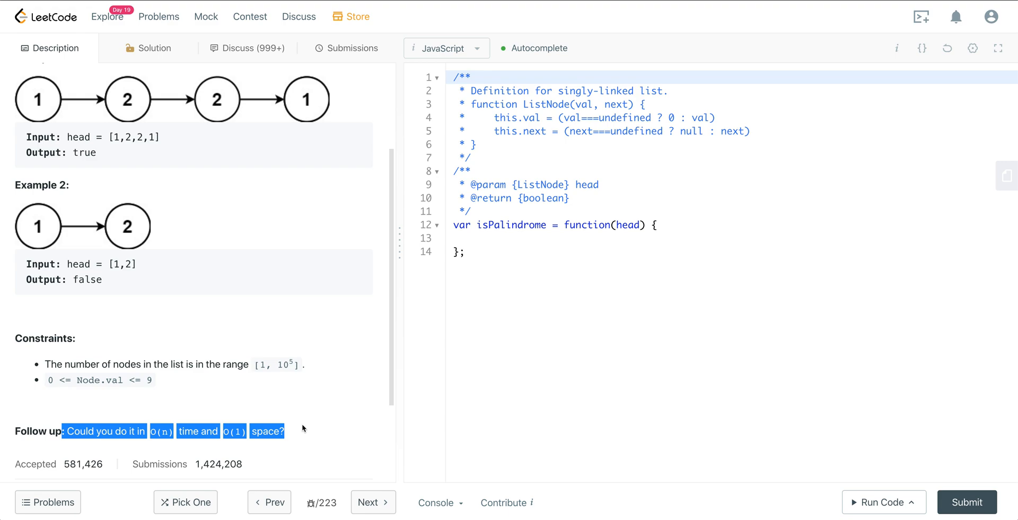
left_click(338, 410)
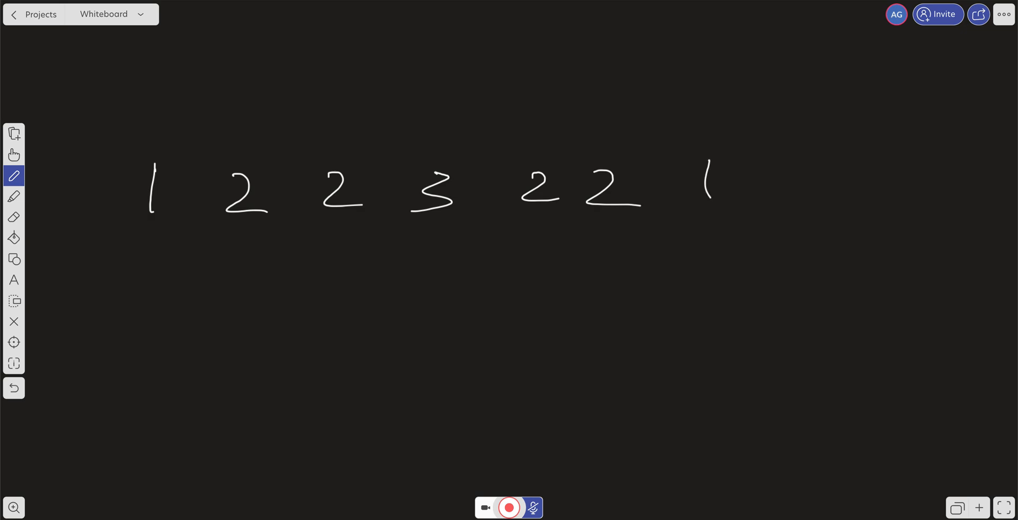
Draw pen arrows linking the handwritten nodes 1→2→2→3→2→2→1.
left_click_drag(172, 194, 208, 194)
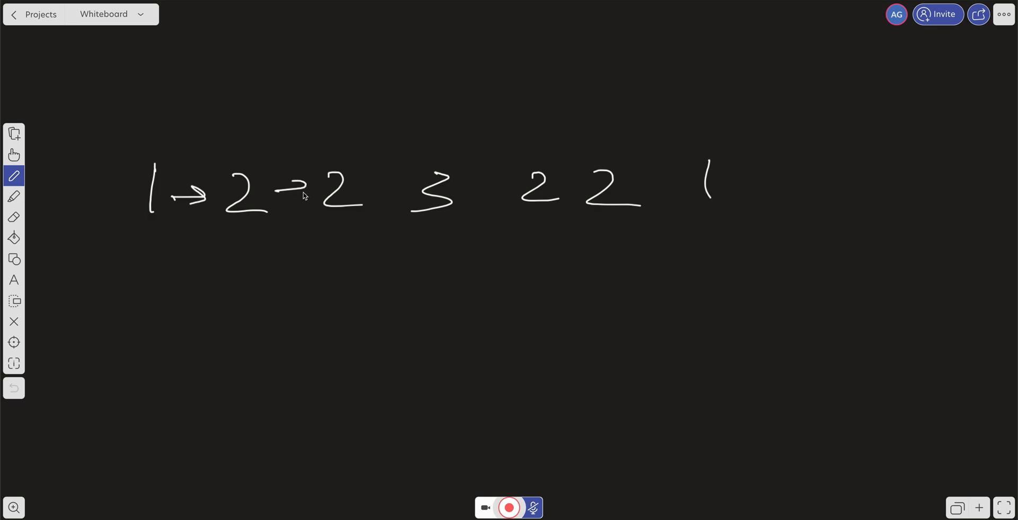
left_click_drag(286, 192, 403, 188)
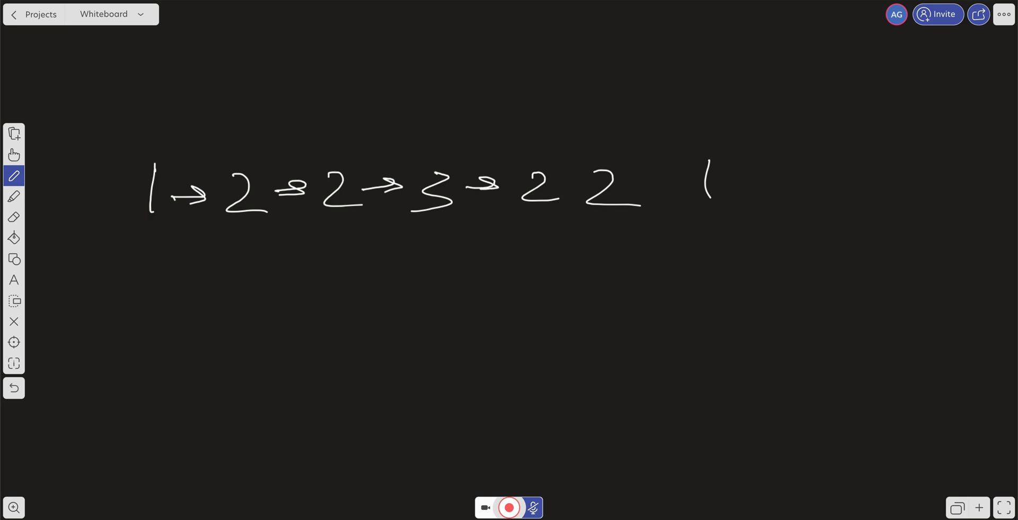
left_click_drag(565, 188, 682, 188)
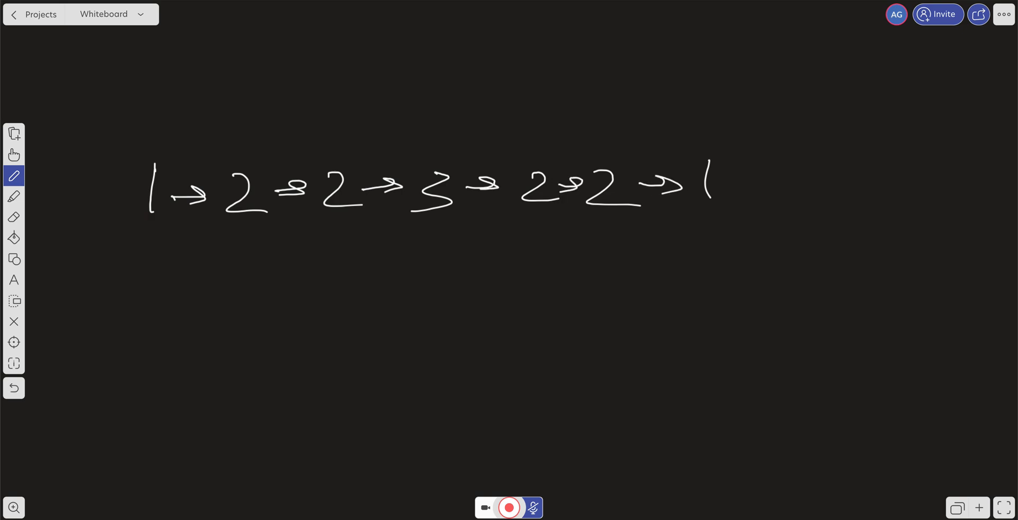
left_click_drag(691, 237, 720, 231)
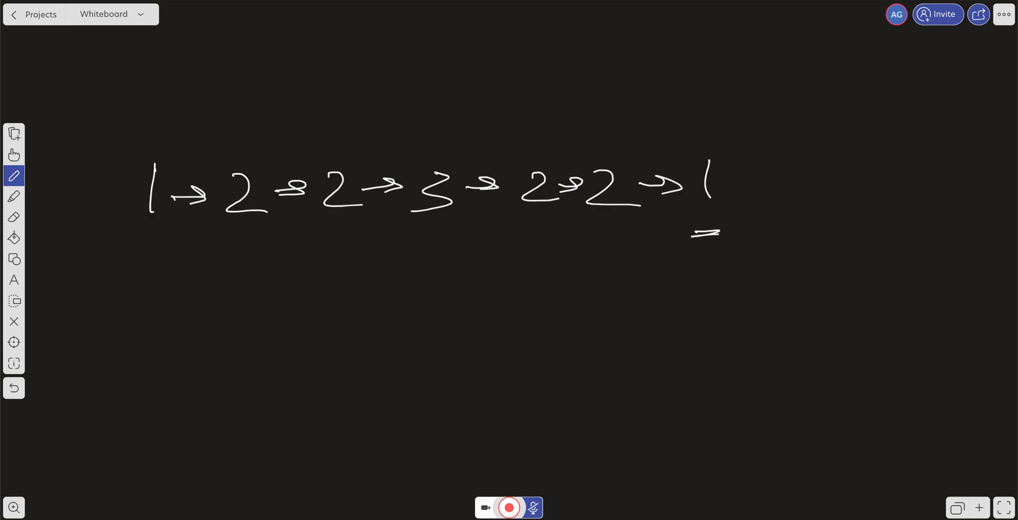
left_click_drag(120, 258, 170, 247)
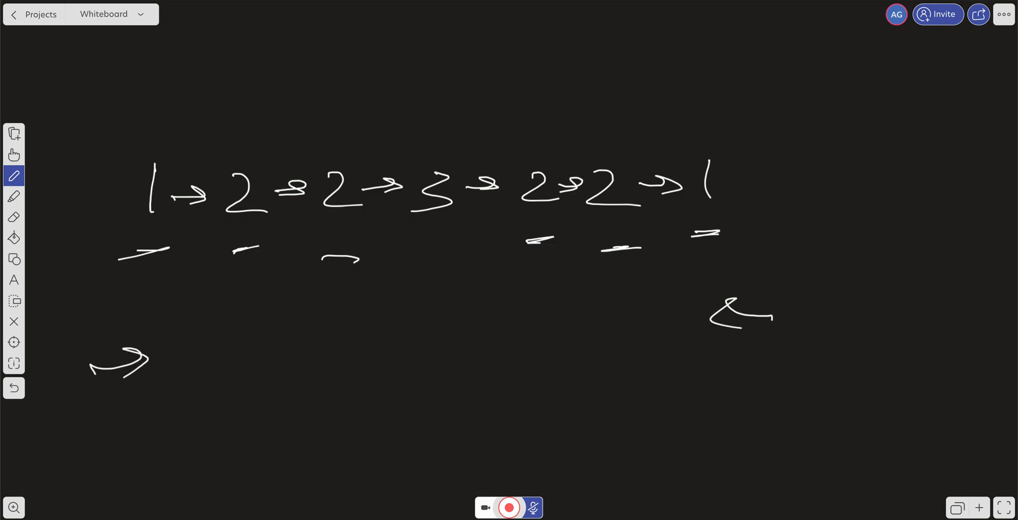
left_click_drag(231, 353, 289, 347)
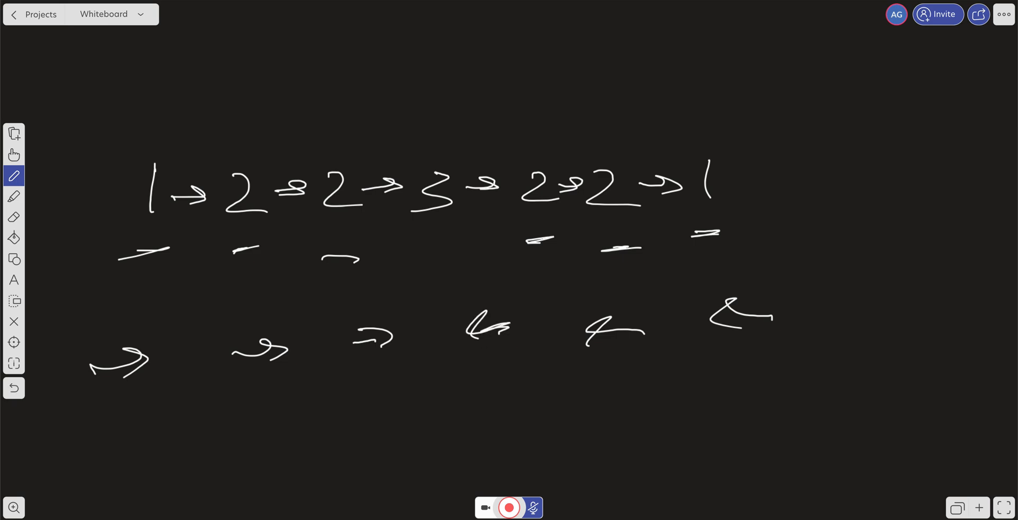
left_click(13, 388)
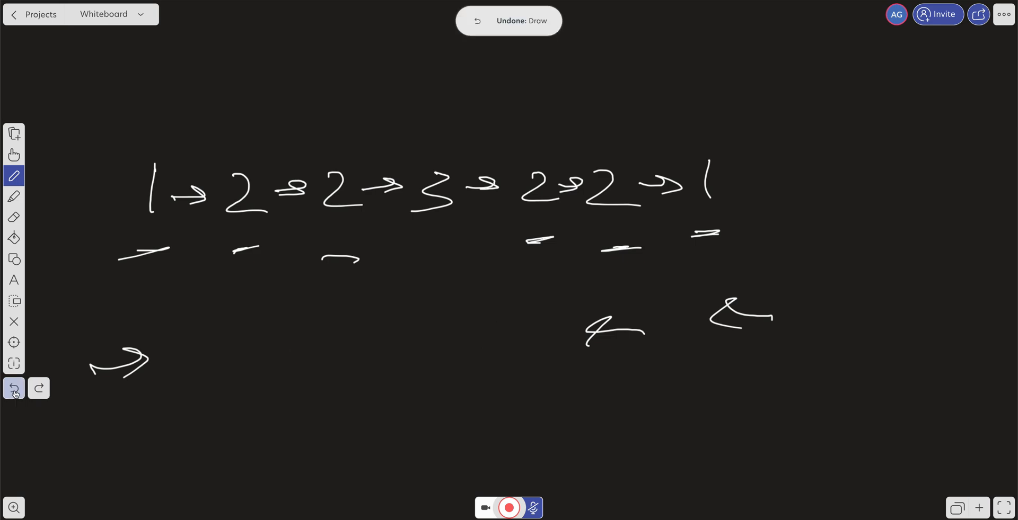
left_click(13, 388)
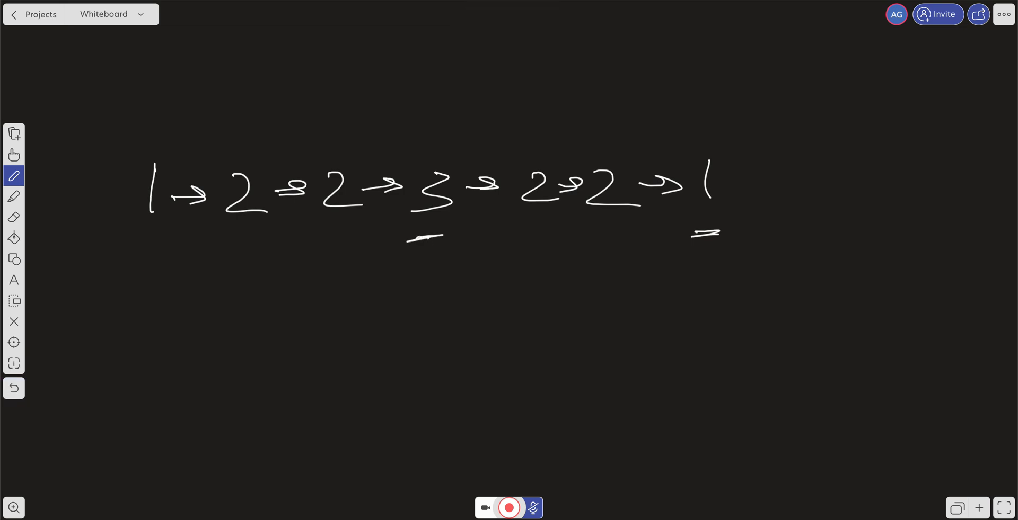
left_click_drag(444, 241, 550, 241)
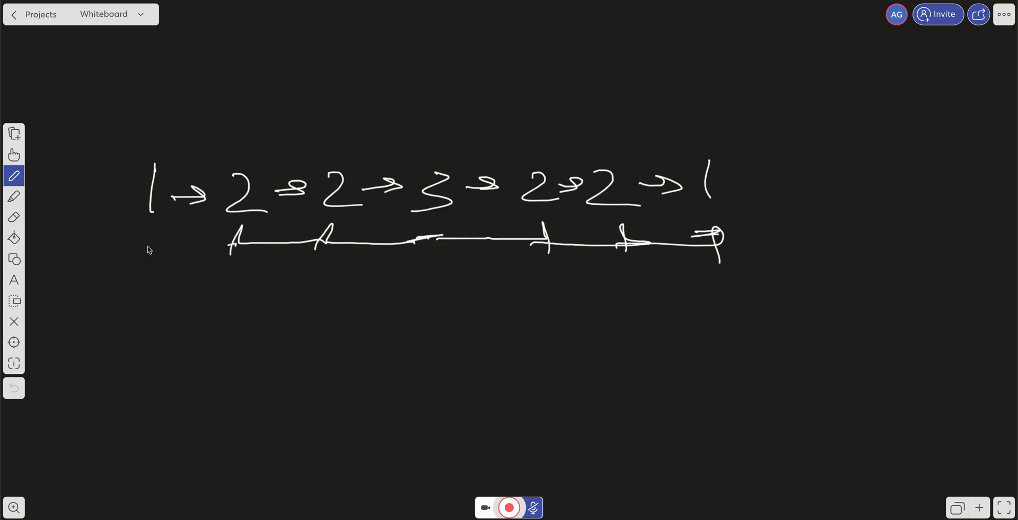
left_click_drag(228, 246, 134, 260)
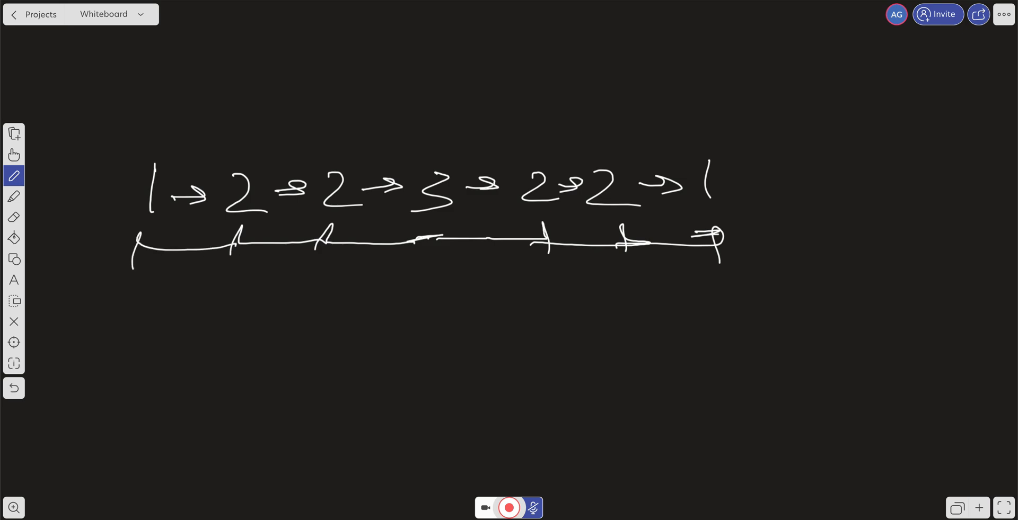
left_click(14, 388)
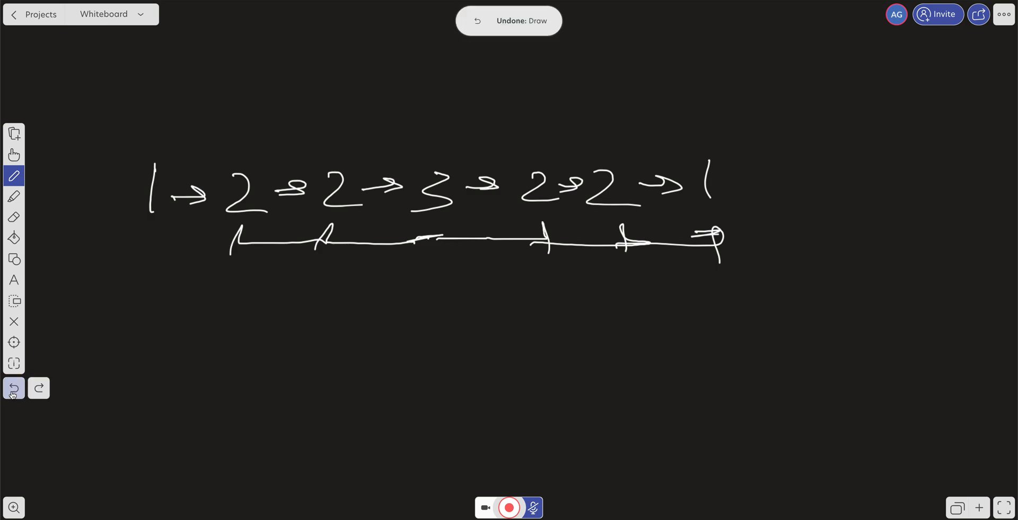
left_click(14, 388)
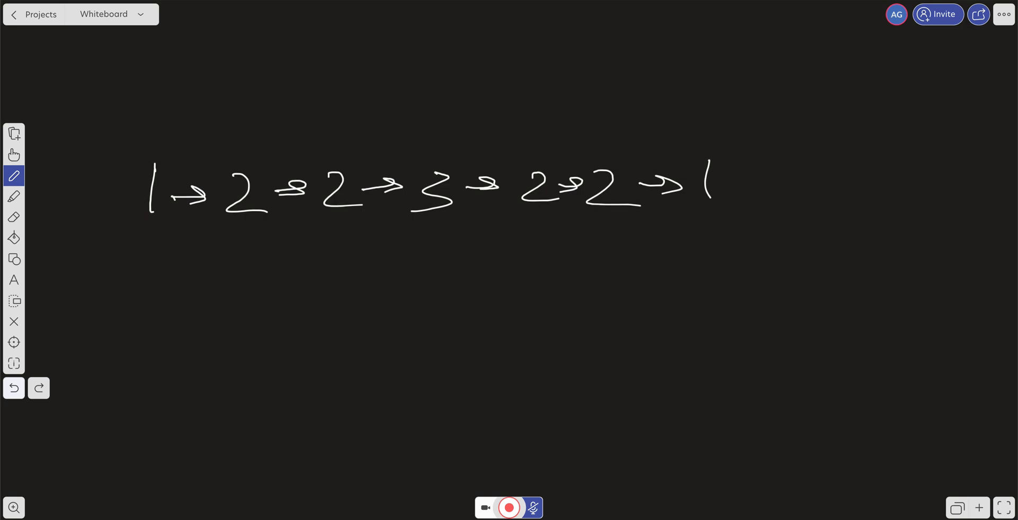
Switch to blue ink and mark F and S pointer steps converging on node 3.
left_click(12, 176)
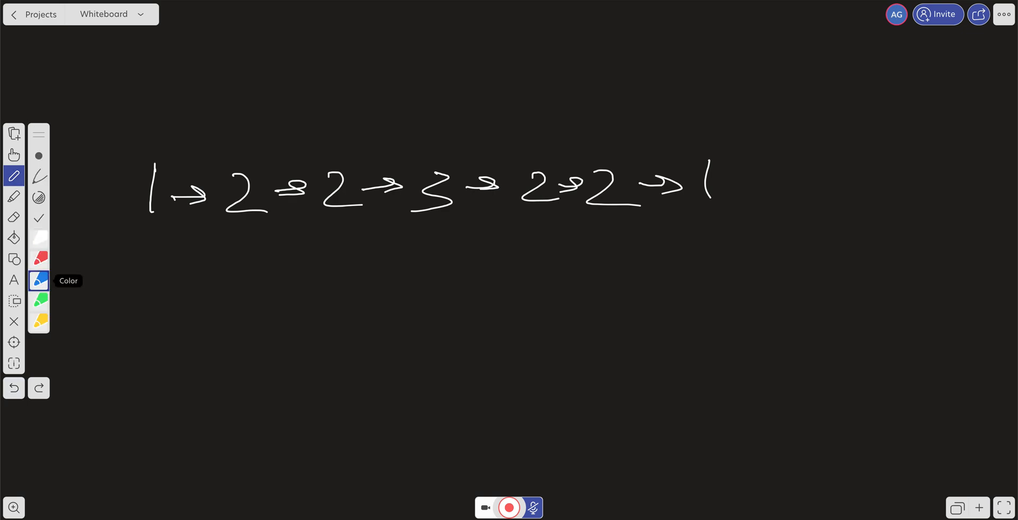
left_click_drag(146, 247, 144, 266)
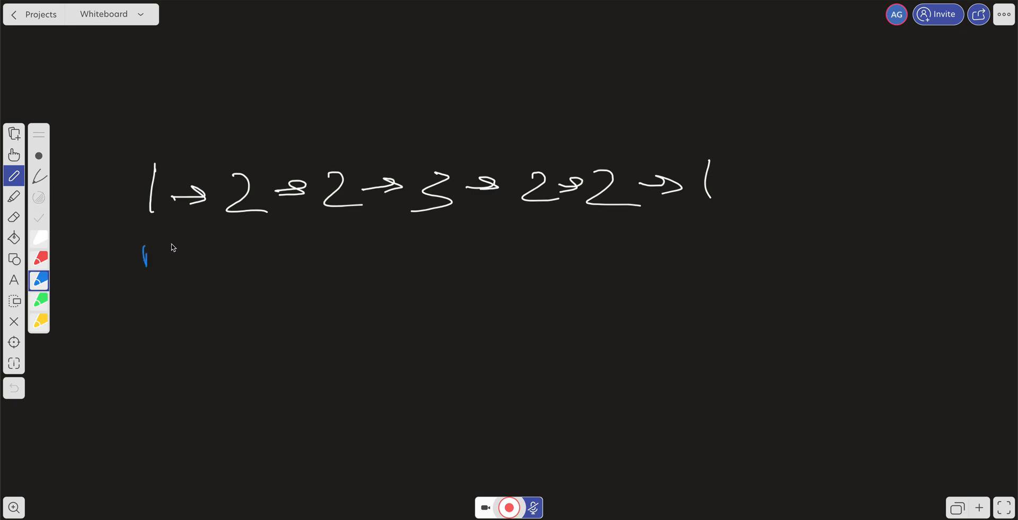
left_click_drag(143, 250, 155, 318)
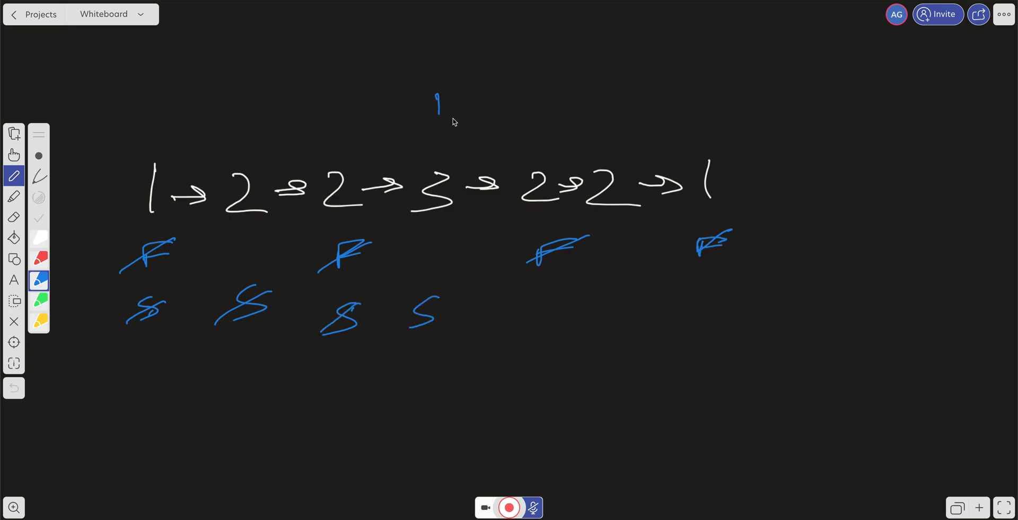
left_click_drag(446, 104, 441, 130)
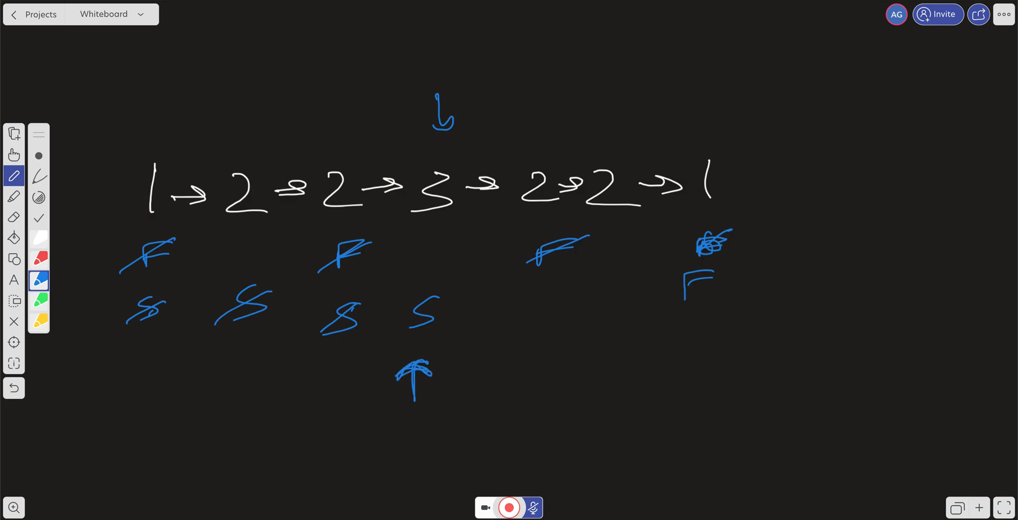
left_click_drag(433, 240, 697, 229)
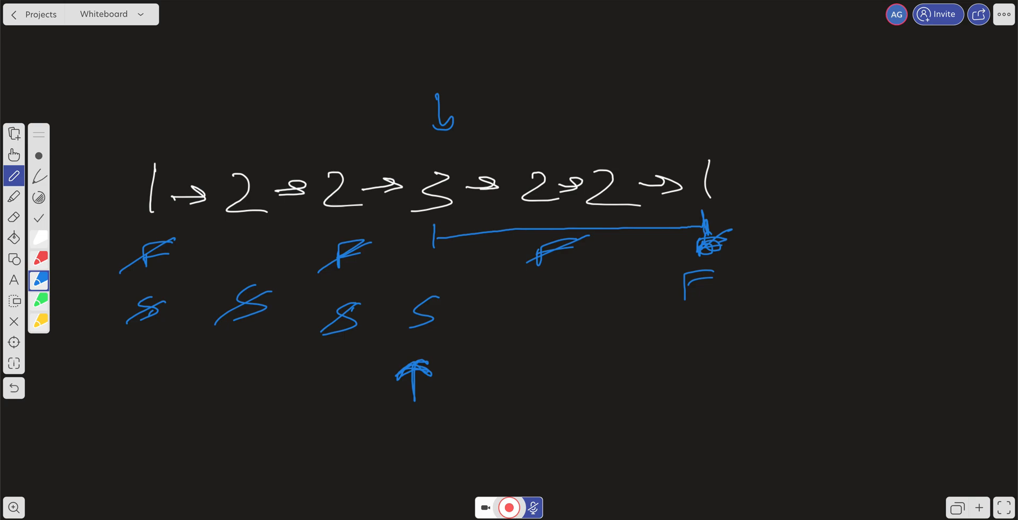
Write S and R labels stepping in from each end toward 3, underlining the matching 2s.
left_click_drag(680, 161, 643, 148)
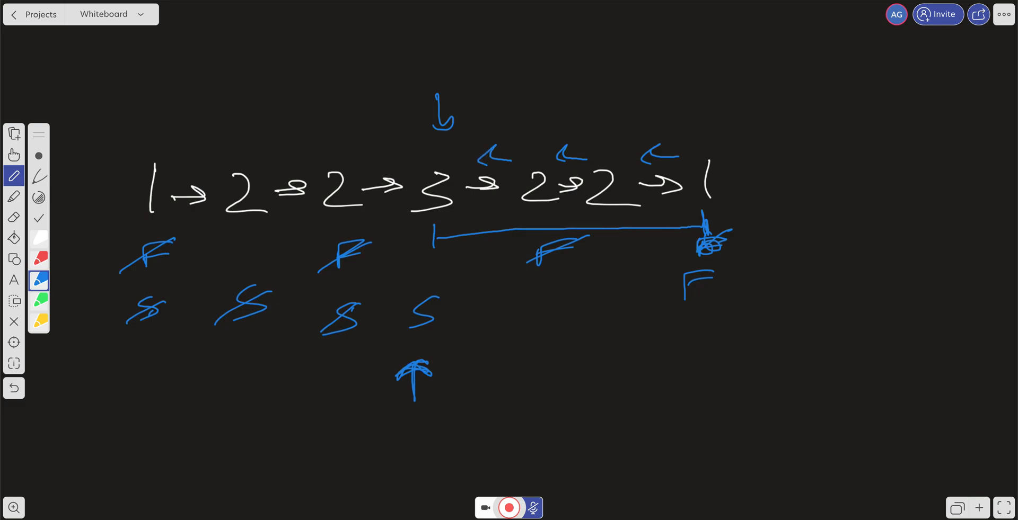
left_click_drag(354, 237, 422, 204)
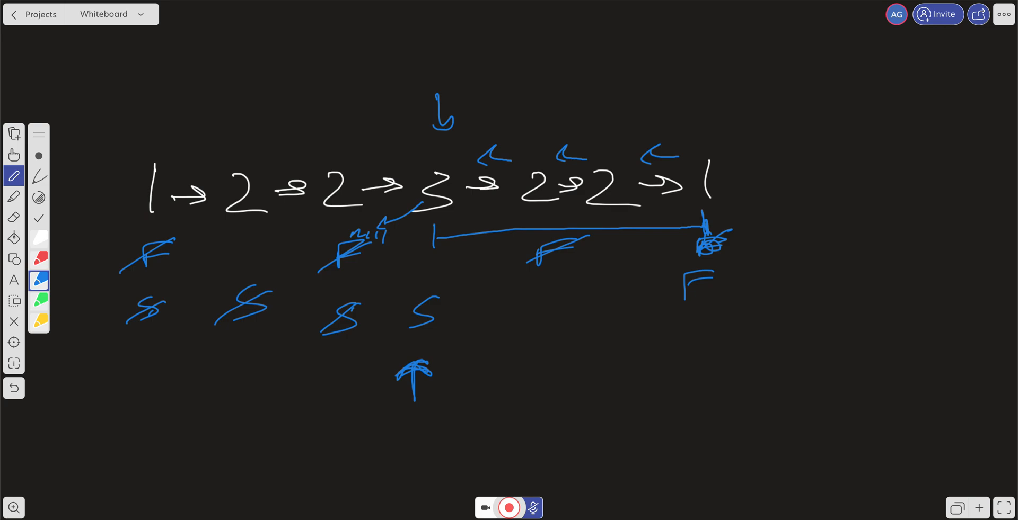
left_click_drag(707, 98, 733, 117)
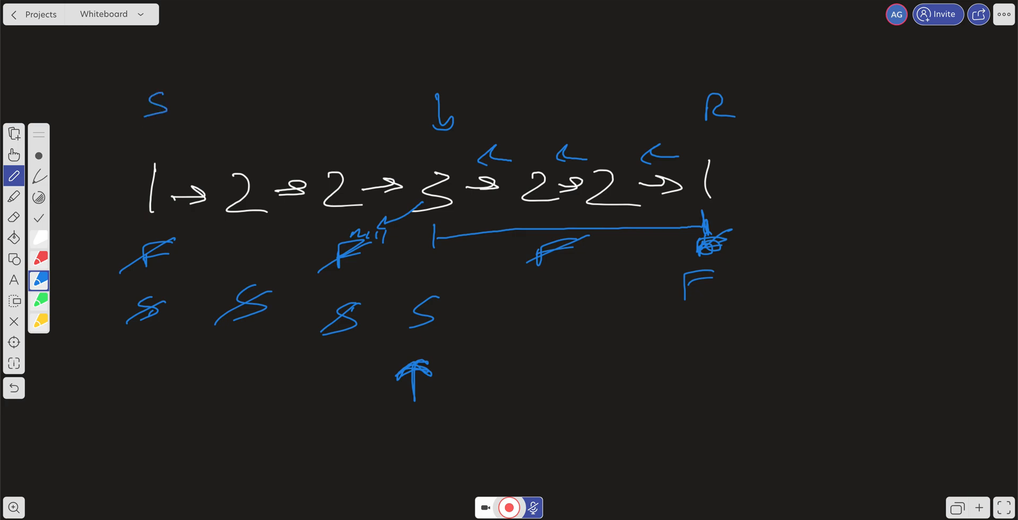
left_click_drag(694, 111, 659, 110)
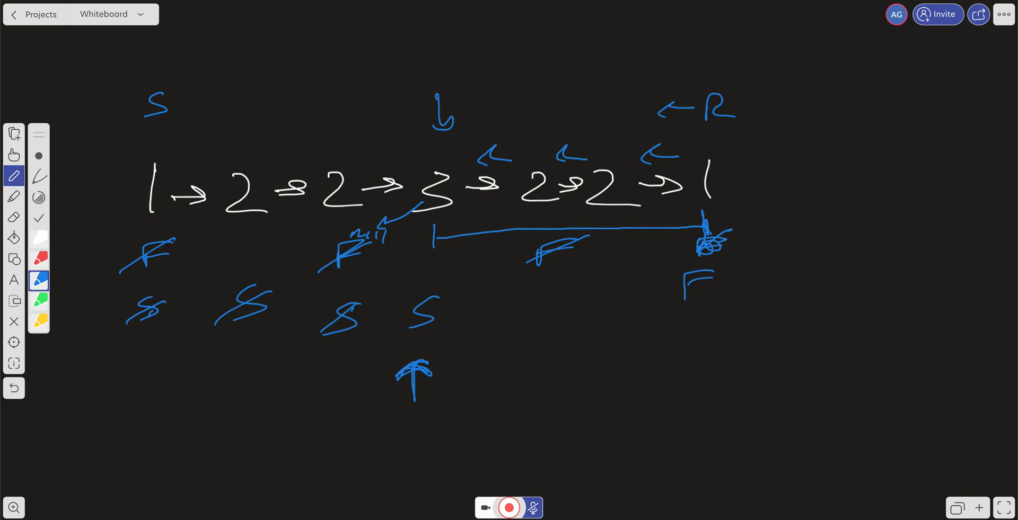
left_click_drag(601, 97, 627, 120)
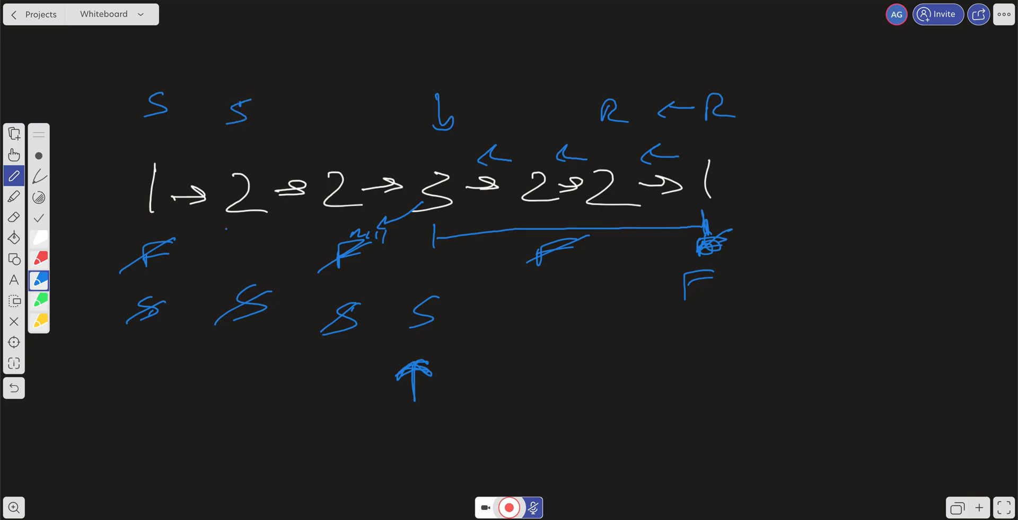
left_click_drag(227, 227, 286, 223)
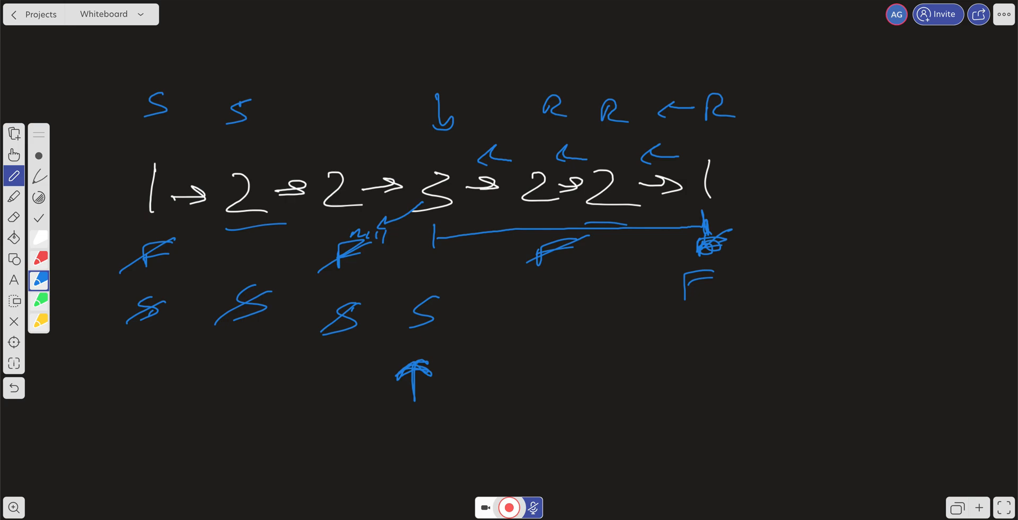
left_click_drag(247, 113, 283, 117)
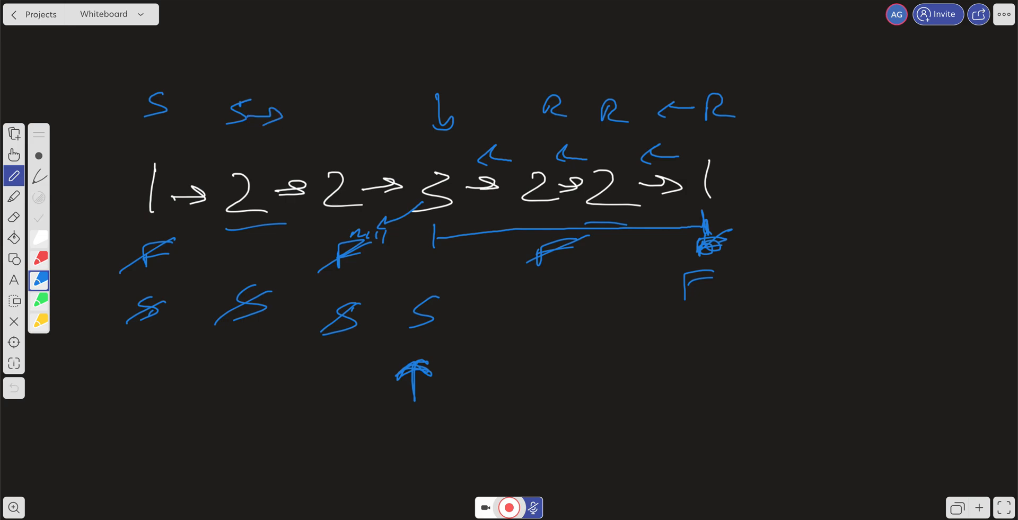
left_click_drag(324, 107, 340, 127)
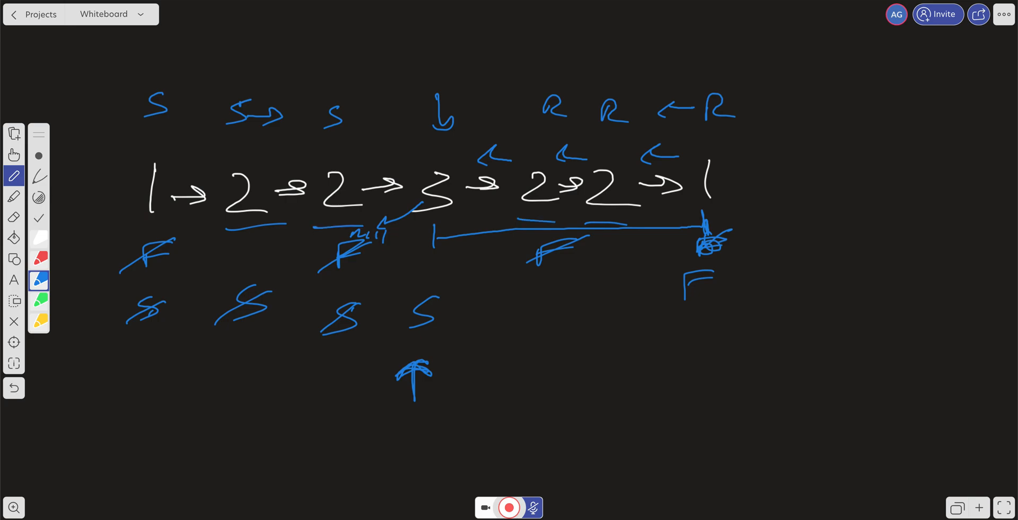
left_click_drag(341, 120, 528, 104)
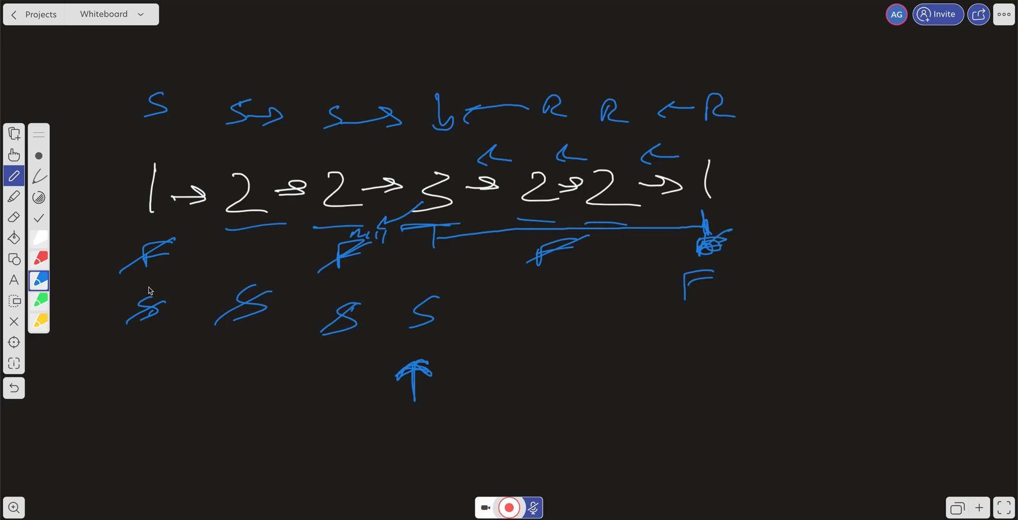
Draw a wide bracket beneath the whole list, then move to LeetCode's isPalindrome starter.
left_click_drag(106, 420, 709, 360)
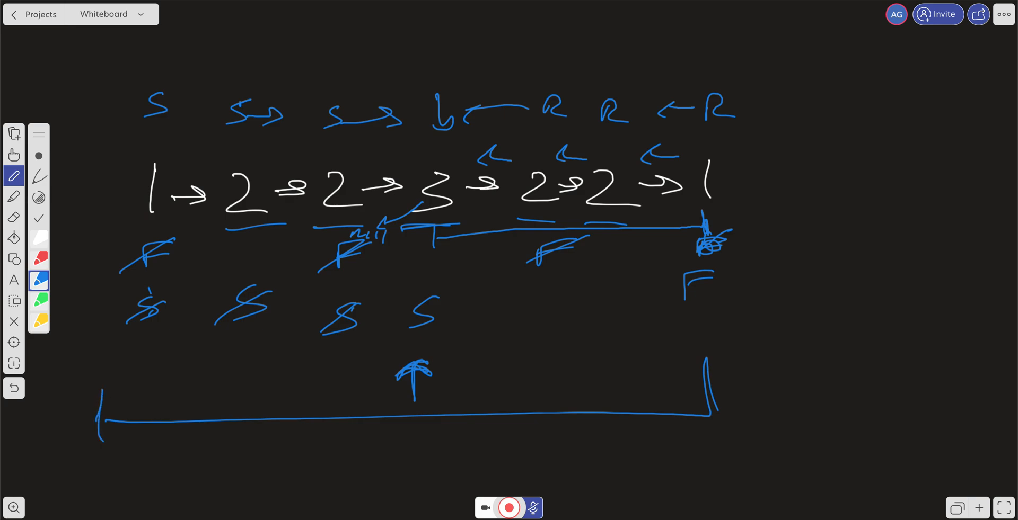
left_click_drag(857, 387, 883, 412)
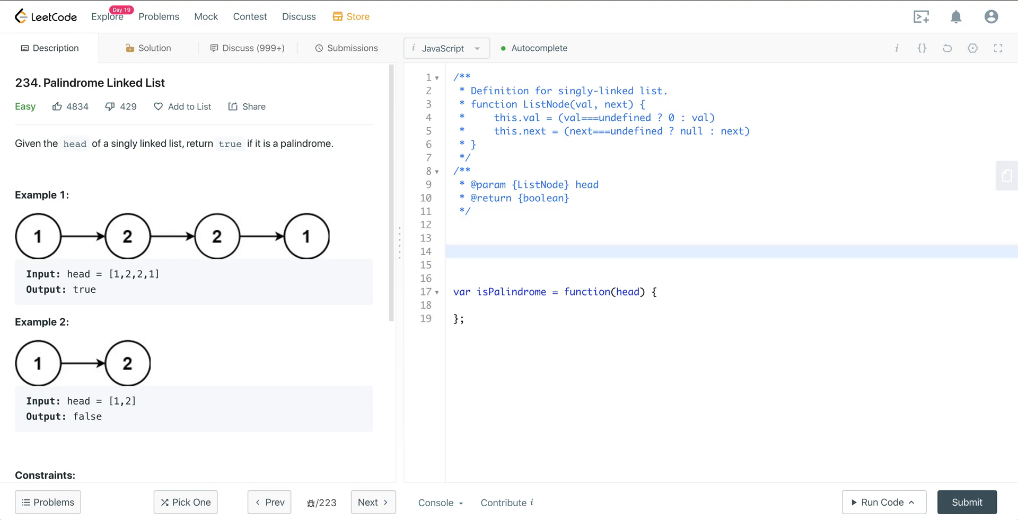
Start a const reverse = head => { helper declaring cur = head and prev = null.
type("const rev")
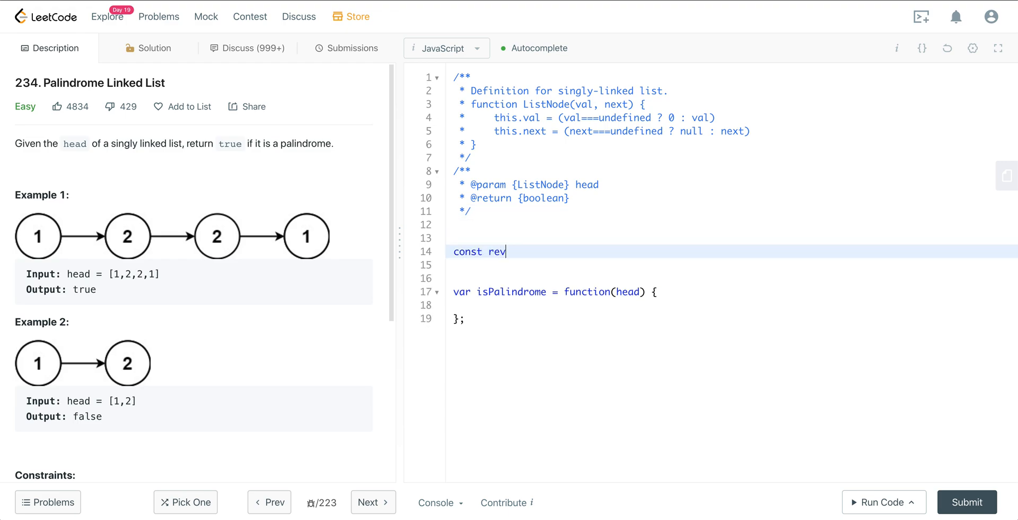
type("erse = head")
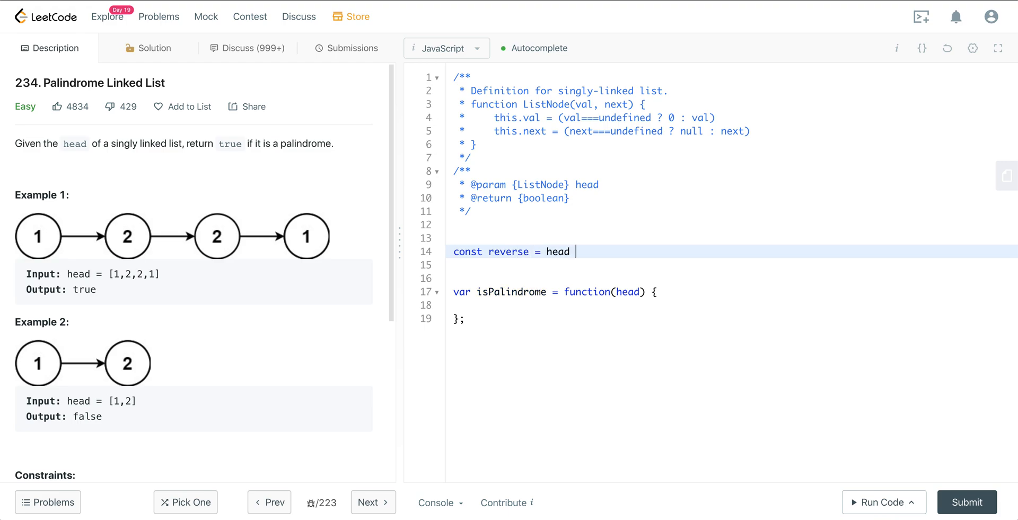
type("=> {")
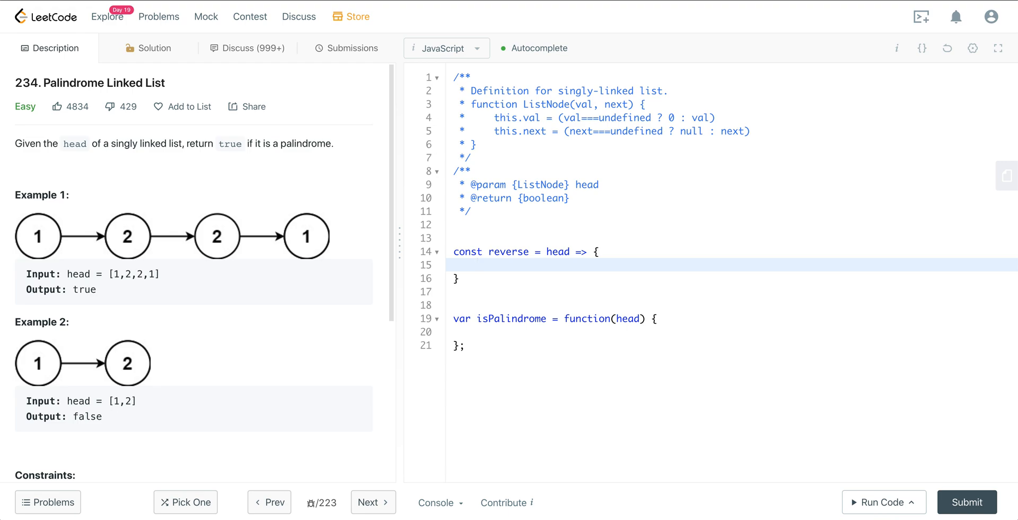
left_click(477, 264)
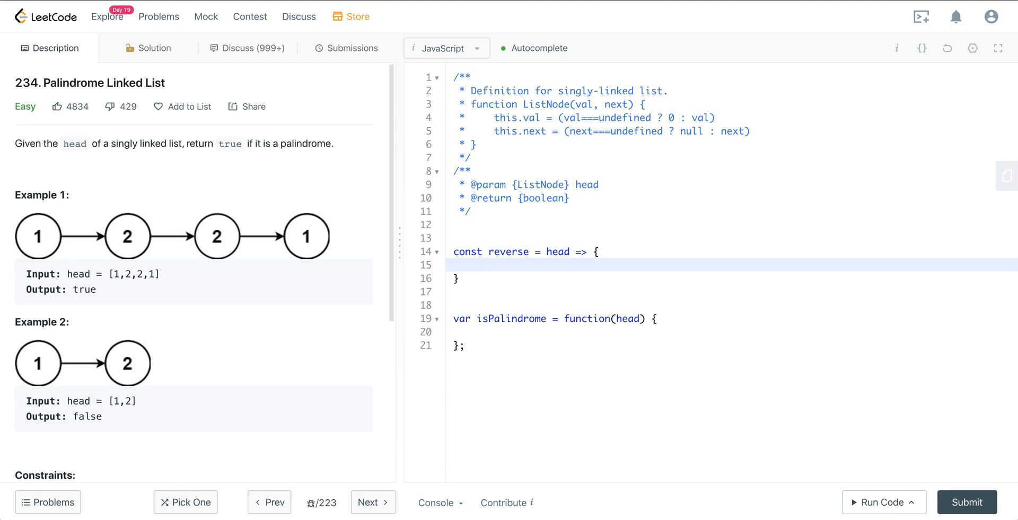
type("let cur = head;")
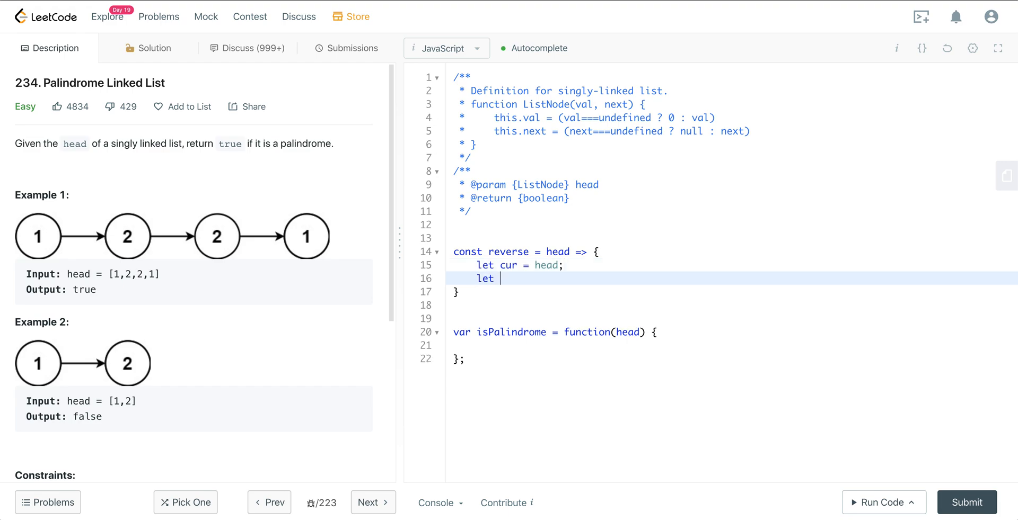
type("prev =")
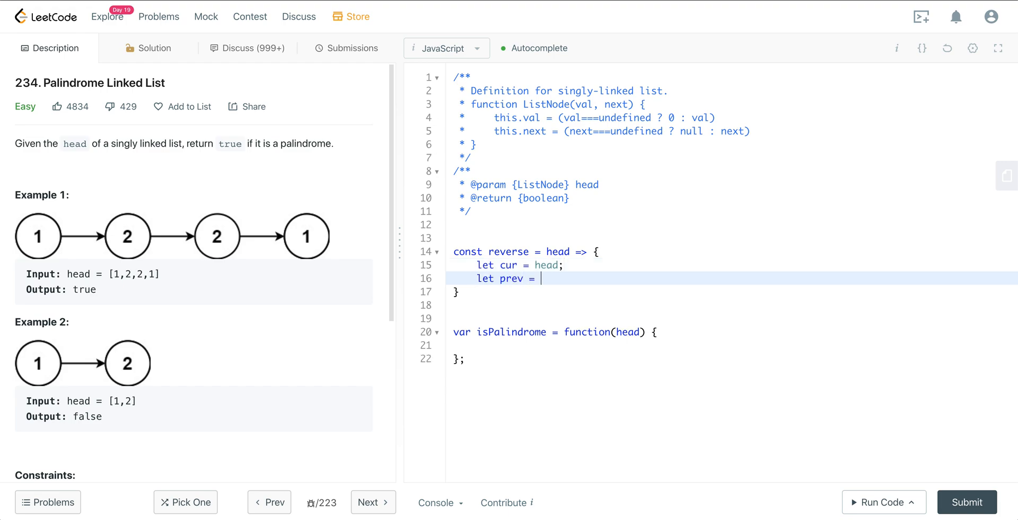
type("null;")
type("let next;")
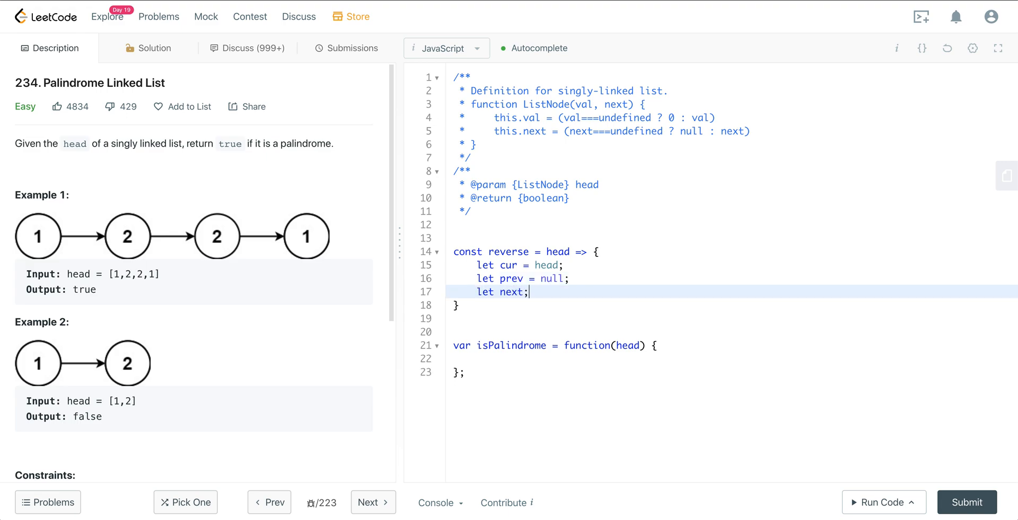
Add a while(cur) loop relinking next, cur.next, prev and cur, then return prev.
type("while")
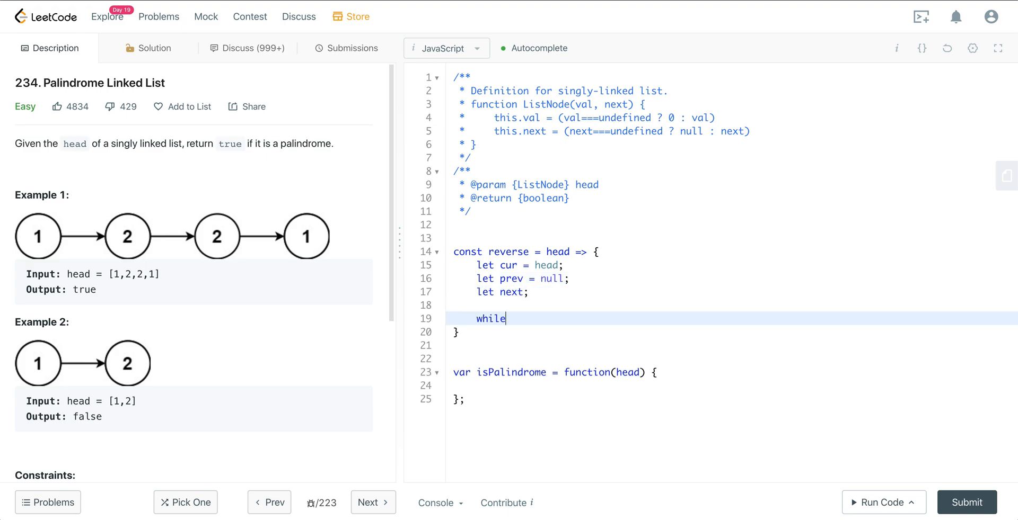
type("(cur) {")
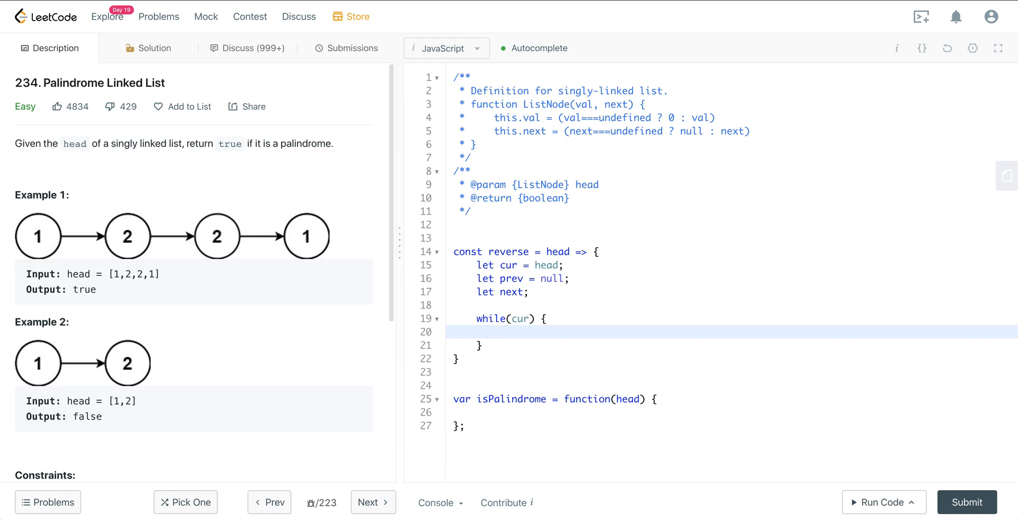
type("next = cur.next;")
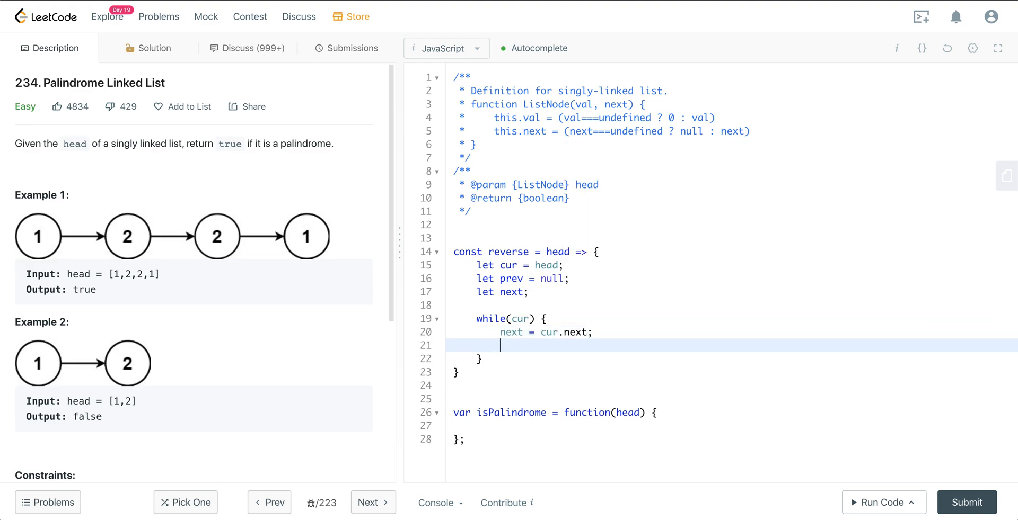
type("cur.next =")
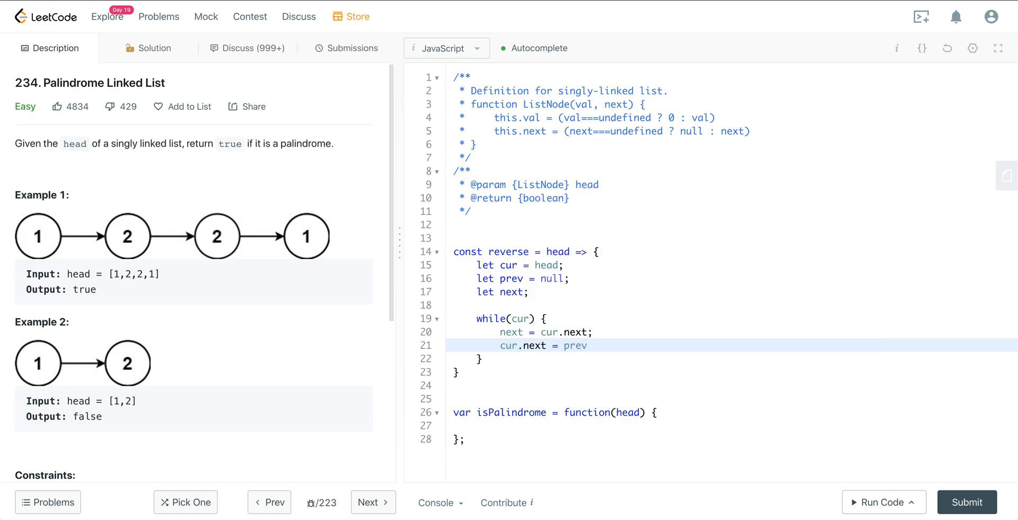
type("prev")
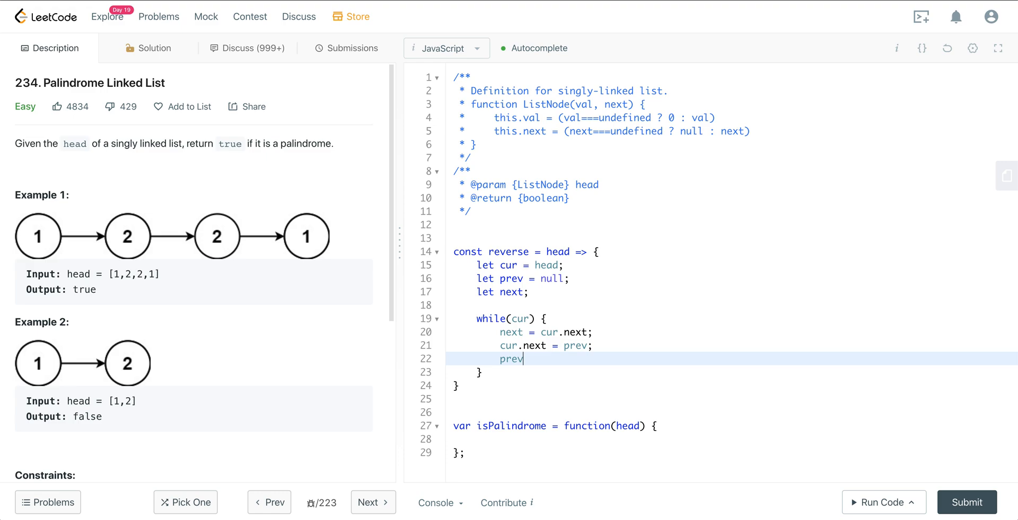
type("= cur;")
type("cur = ne")
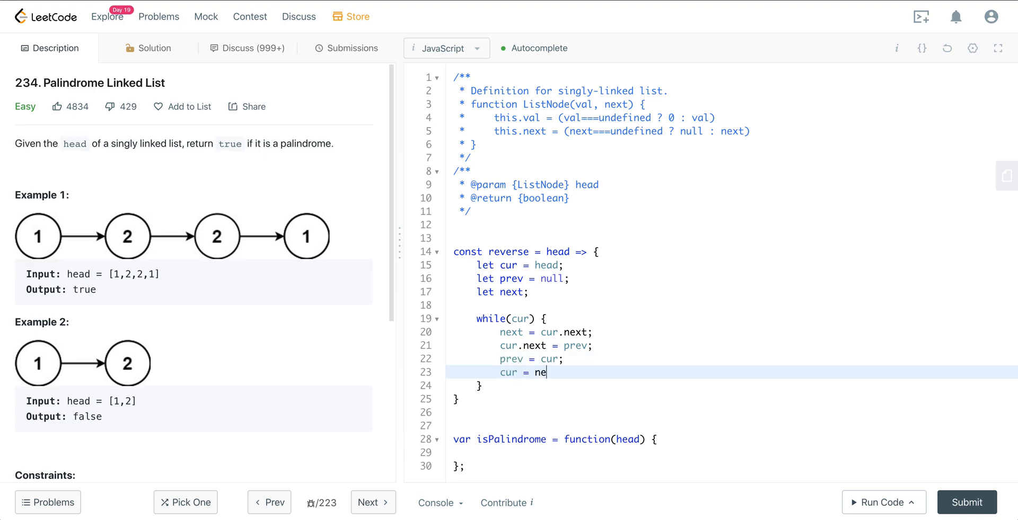
type("xt;")
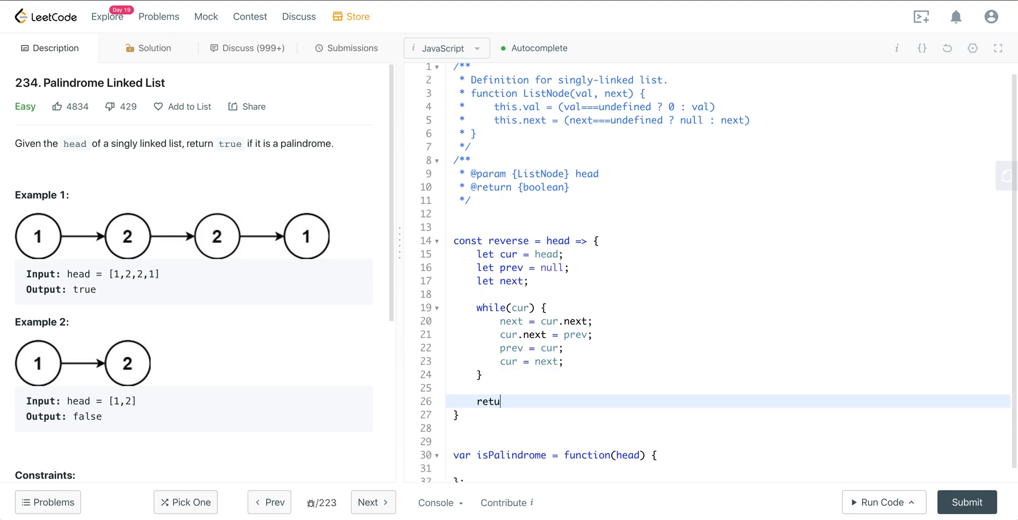
type("rn prev")
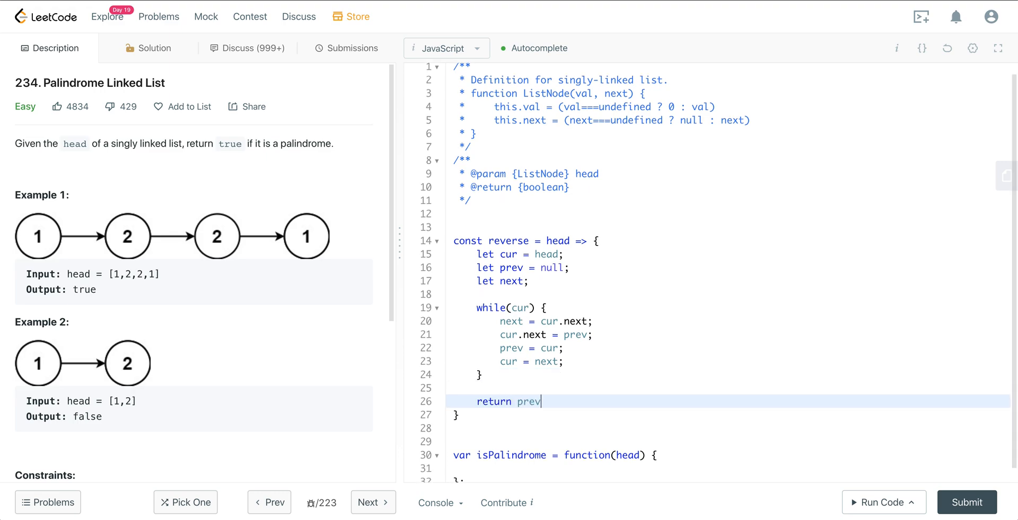
type(";")
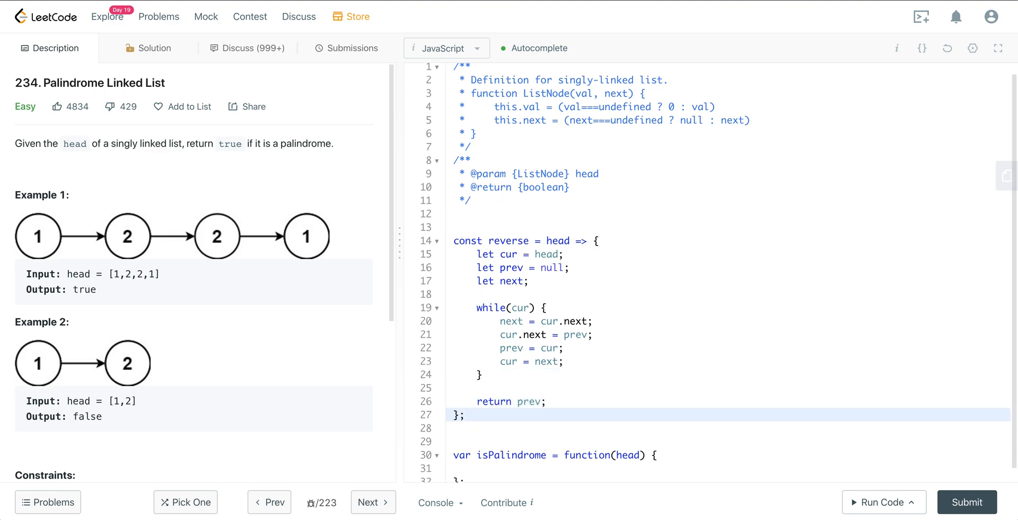
mouse_move(531, 349)
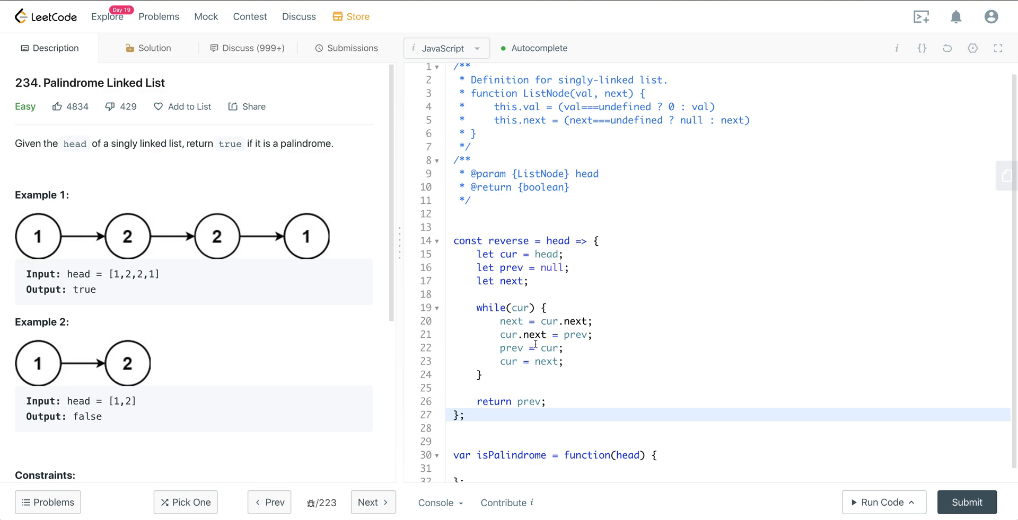
left_click(463, 414)
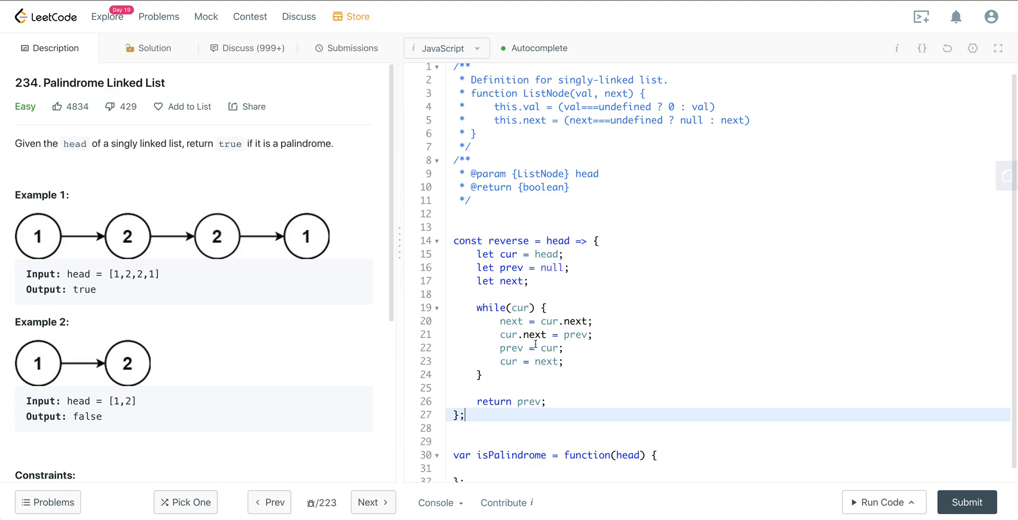
mouse_move(532, 366)
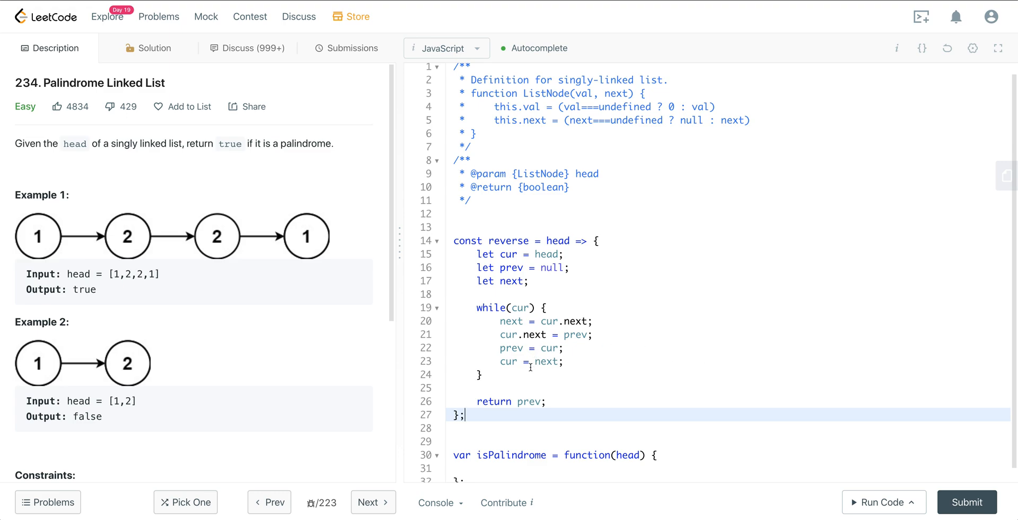
scroll("down", 3)
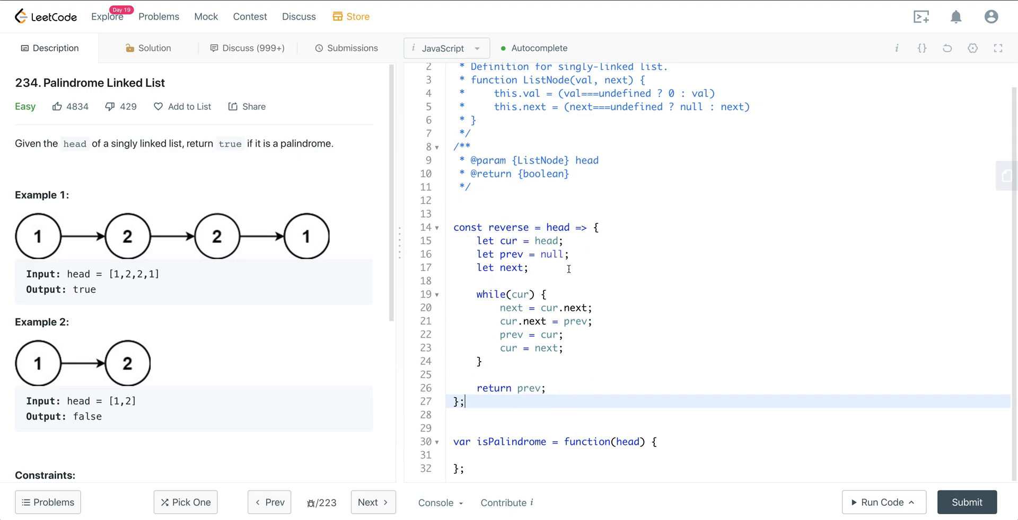
mouse_move(683, 283)
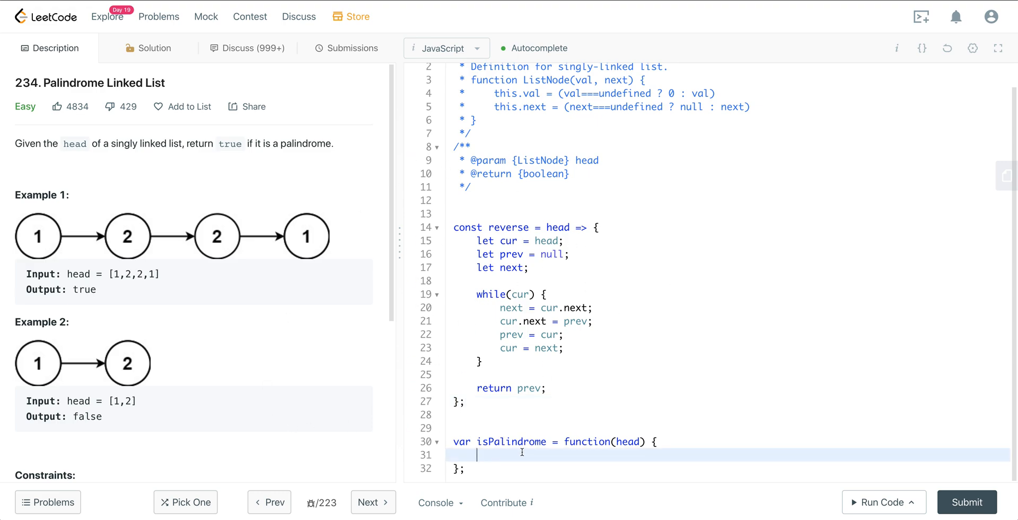
mouse_move(543, 467)
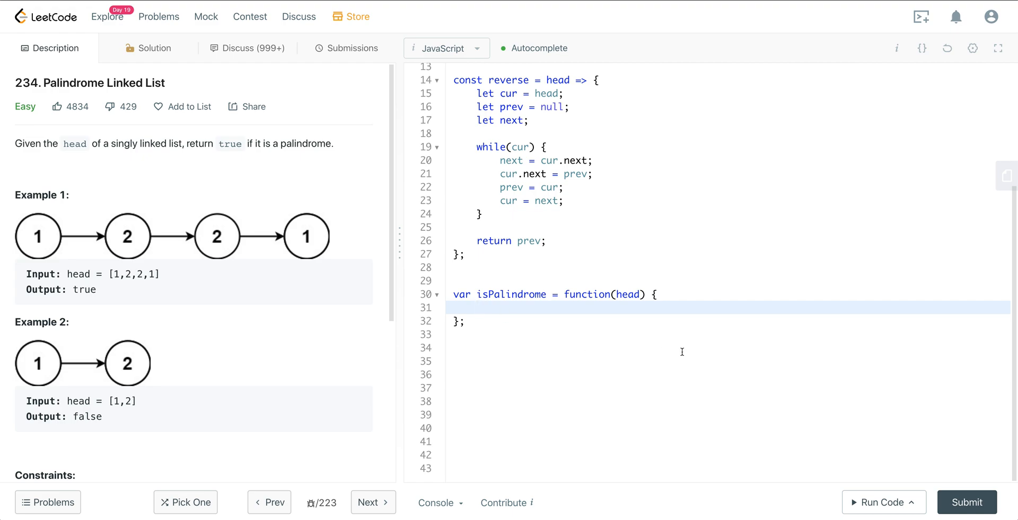
Declare fast, slow and startPointer as head, plus length = 0, in isPalindrome.
type("l")
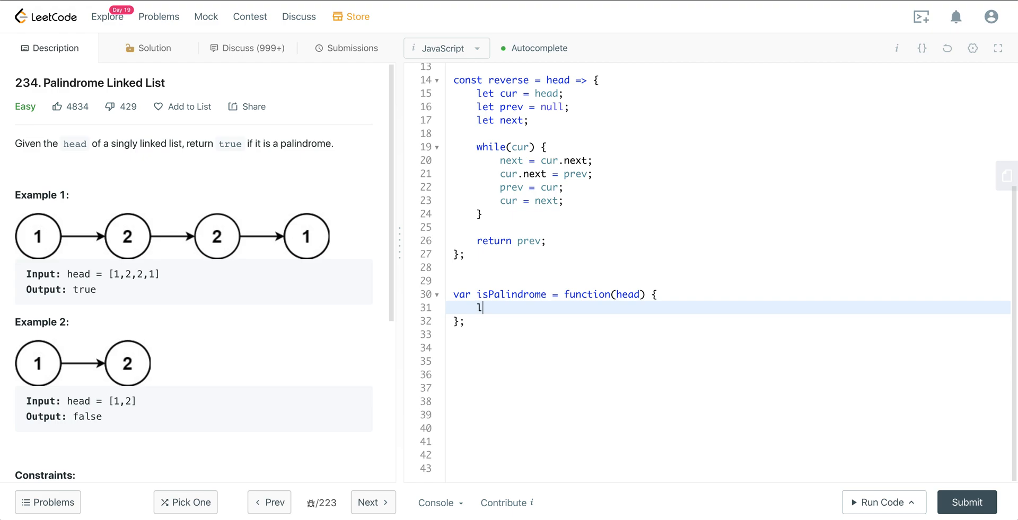
type("et")
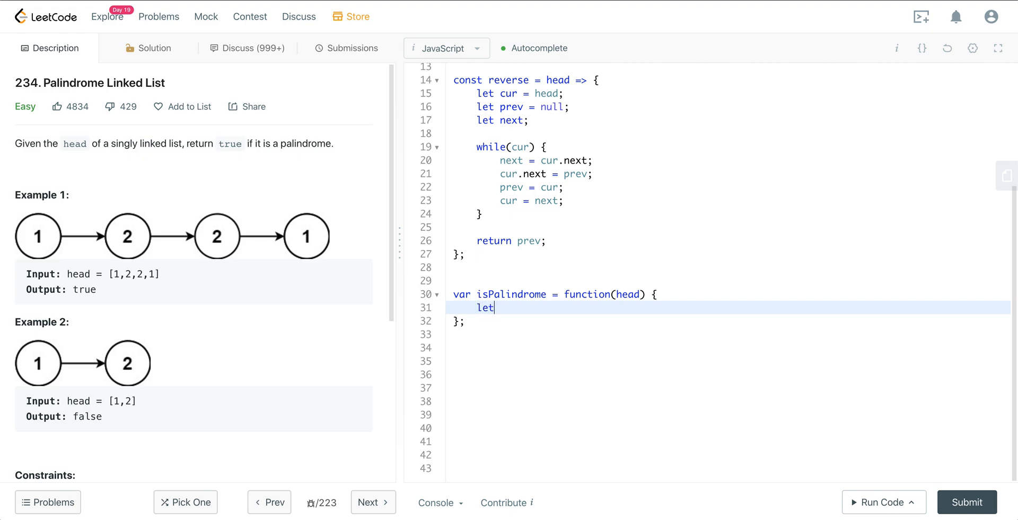
type("fast = head;")
type("let slo")
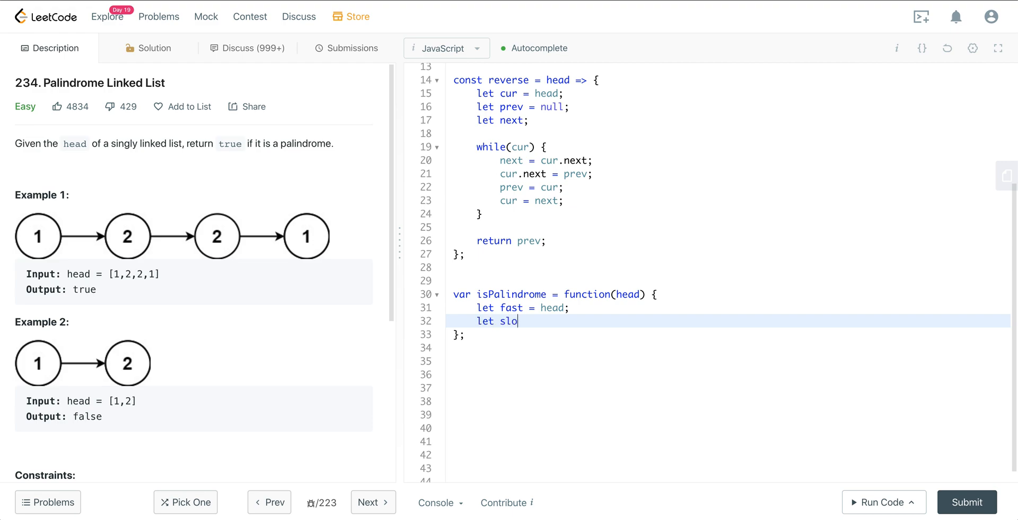
type("w = head")
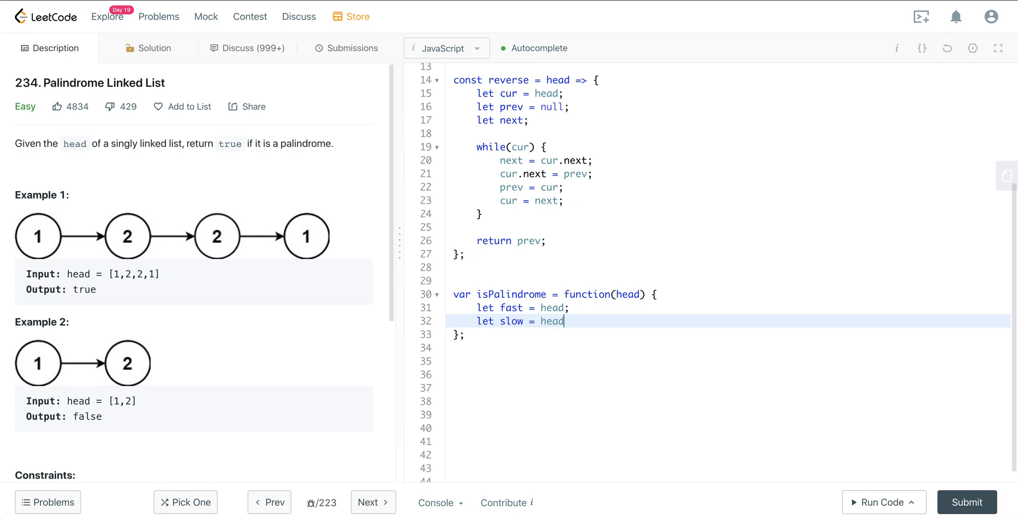
key("Enter")
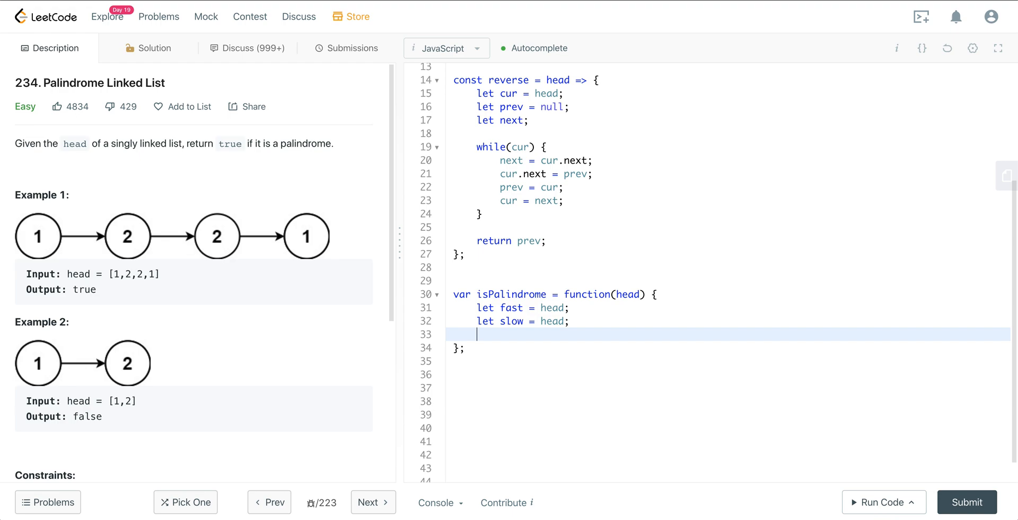
type("let start")
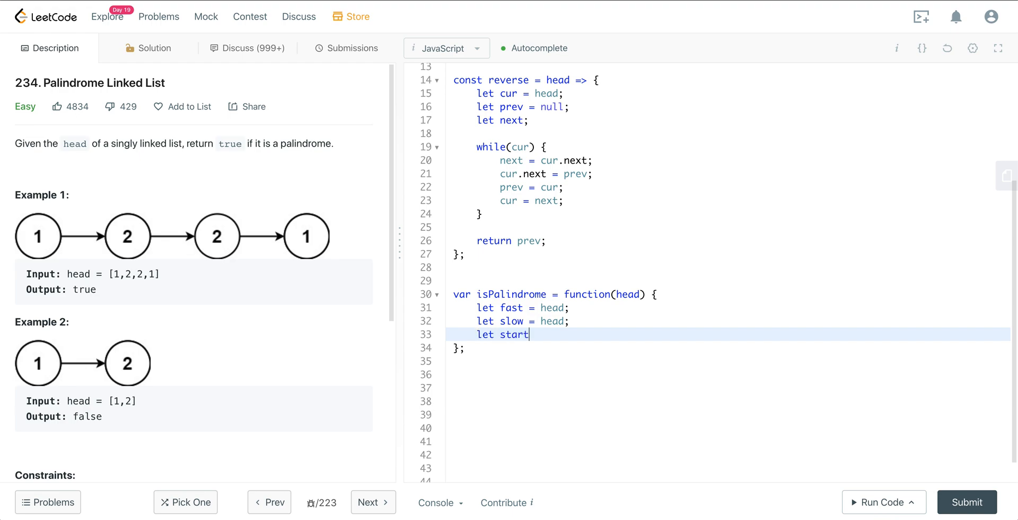
type("Pointer = head;")
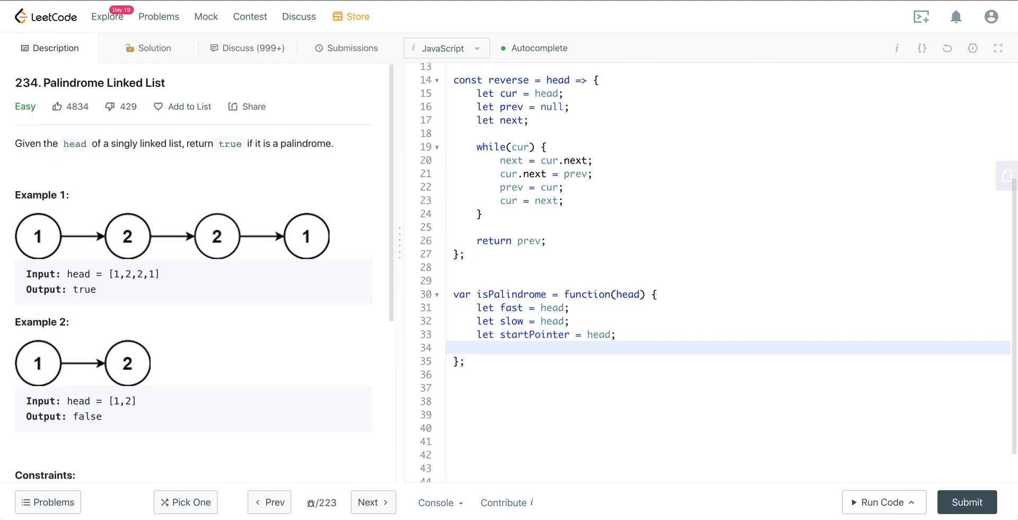
type("let")
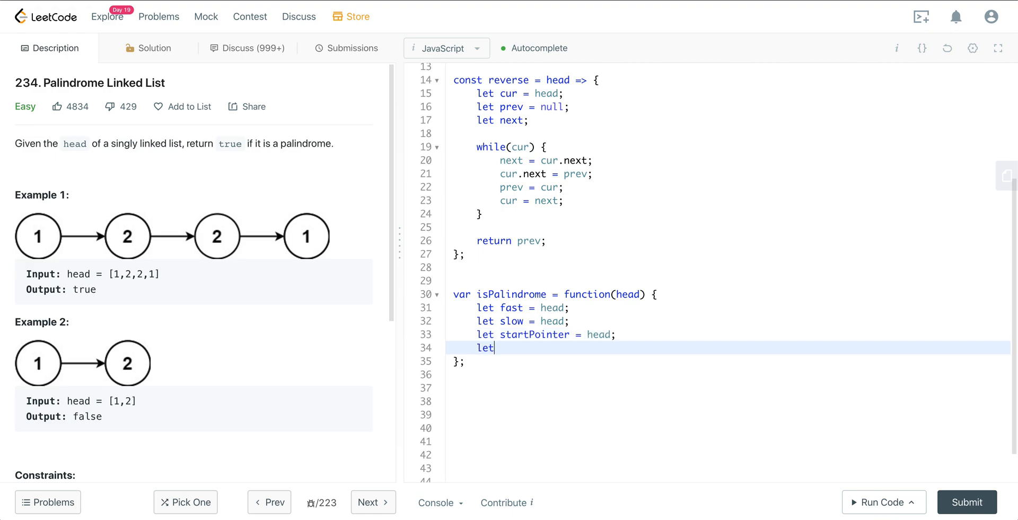
type("leng")
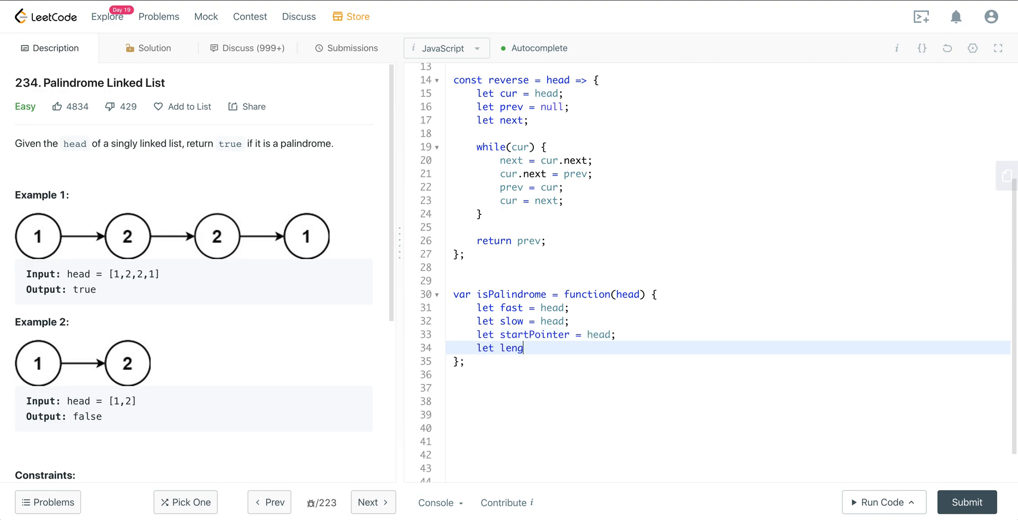
type("th = 0;")
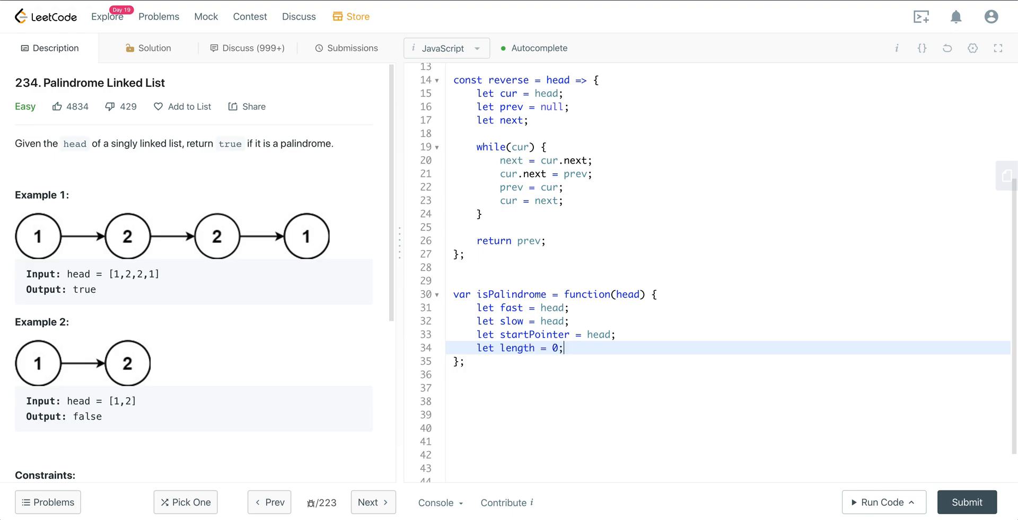
key("enter")
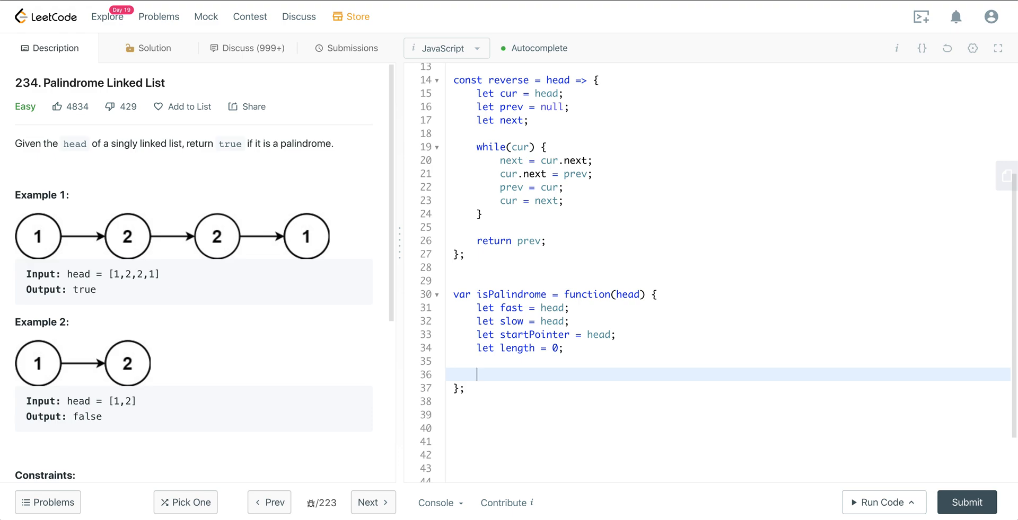
Add while(fast && fast.next) moving fast two nodes and slow one node ahead.
type("while(fast && fast.next) {")
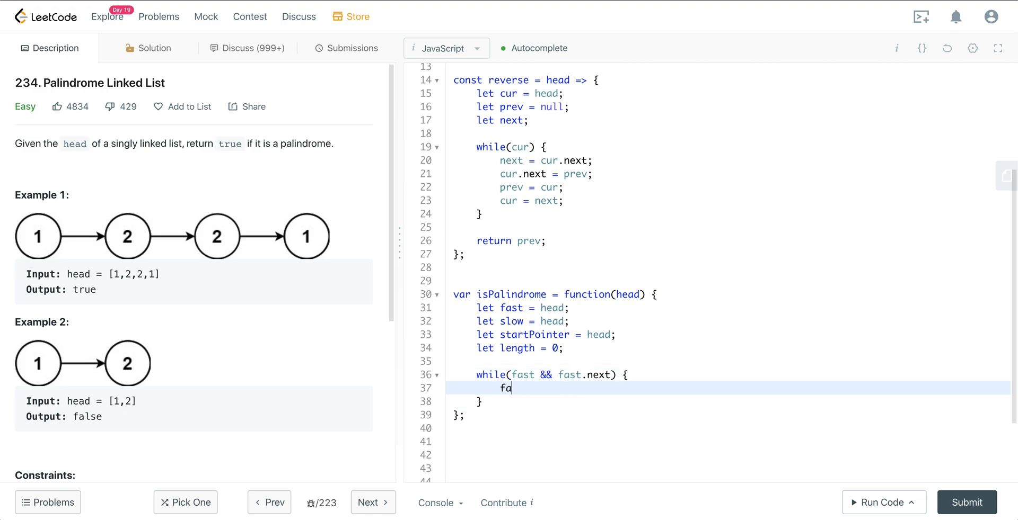
type("st -")
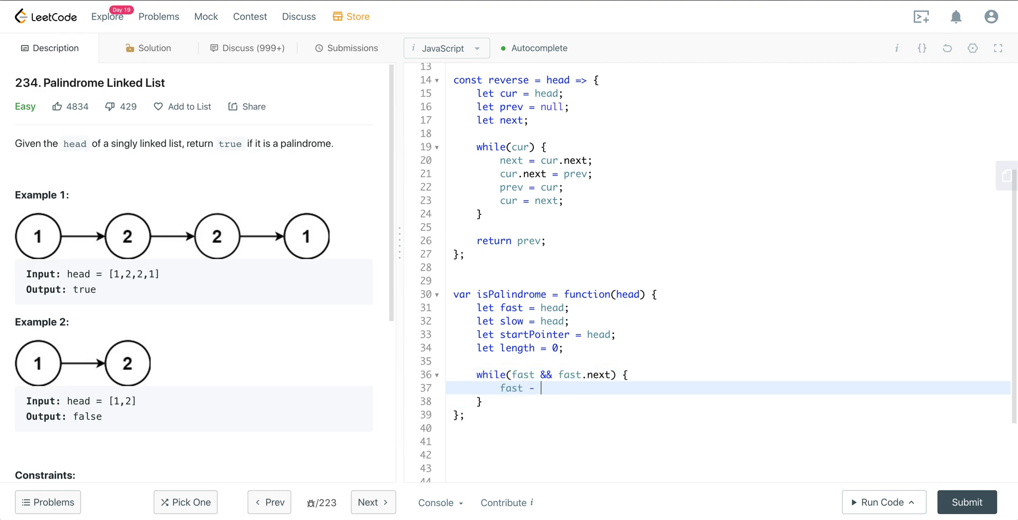
type("fast.en")
type("slow = sl")
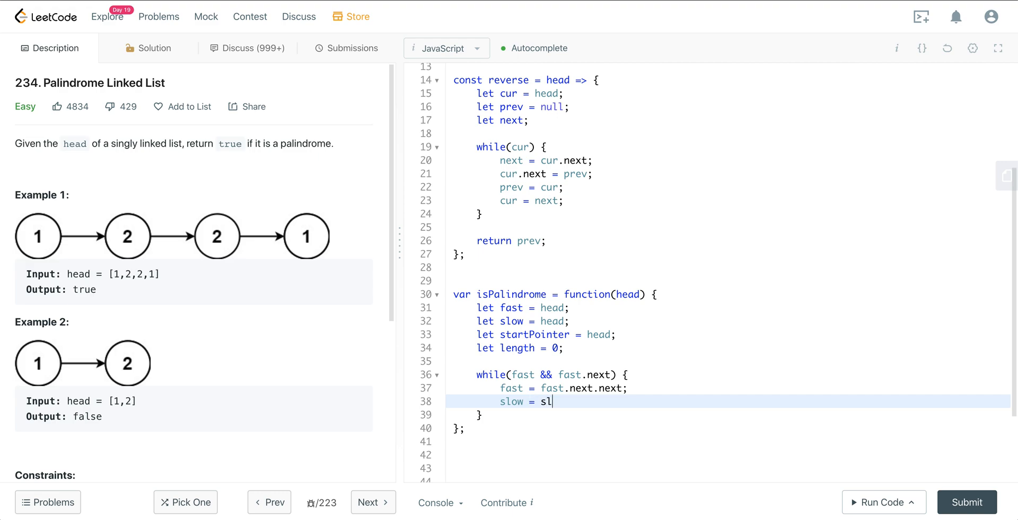
type("ow.next;")
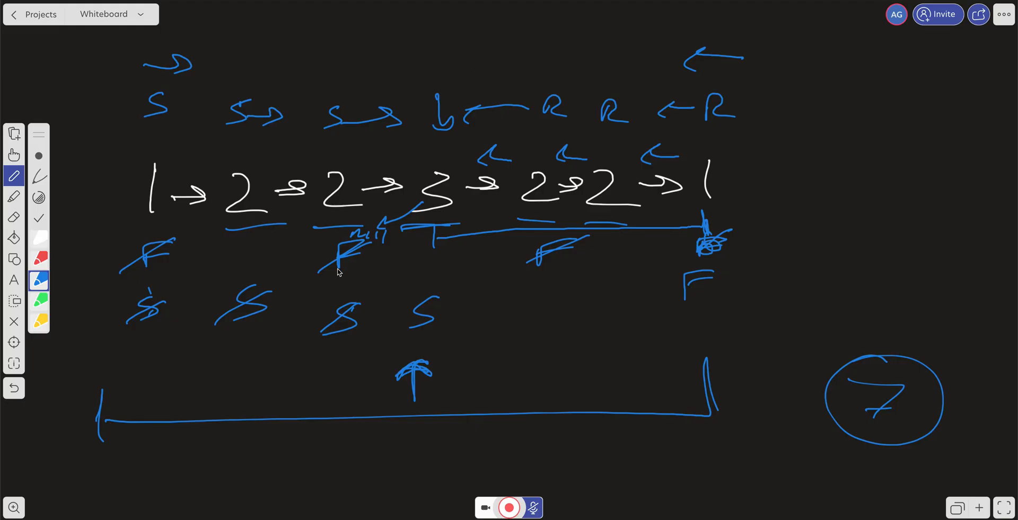
mouse_move(182, 251)
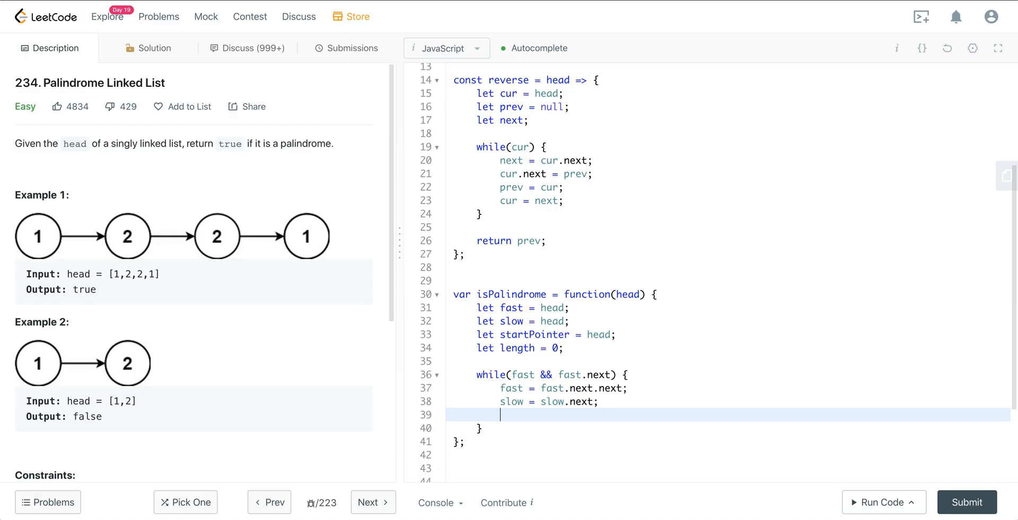
Increment len in the loop, then set let mid = reverse(slow) below it.
type("len")
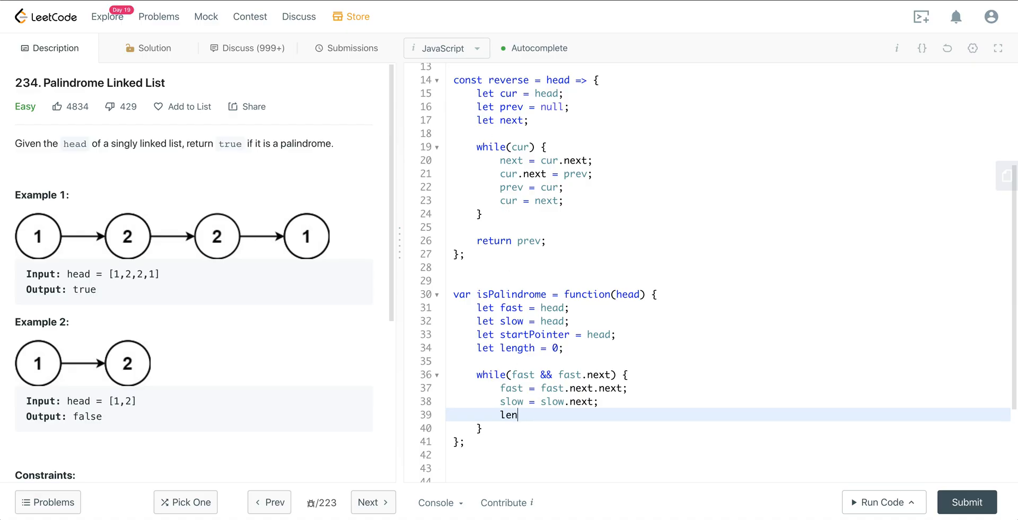
type("++;")
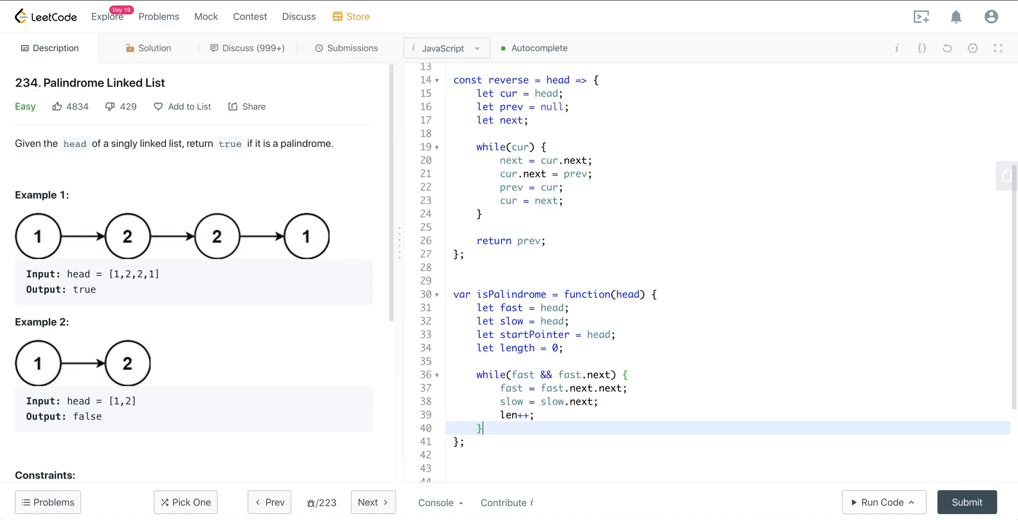
key("Enter")
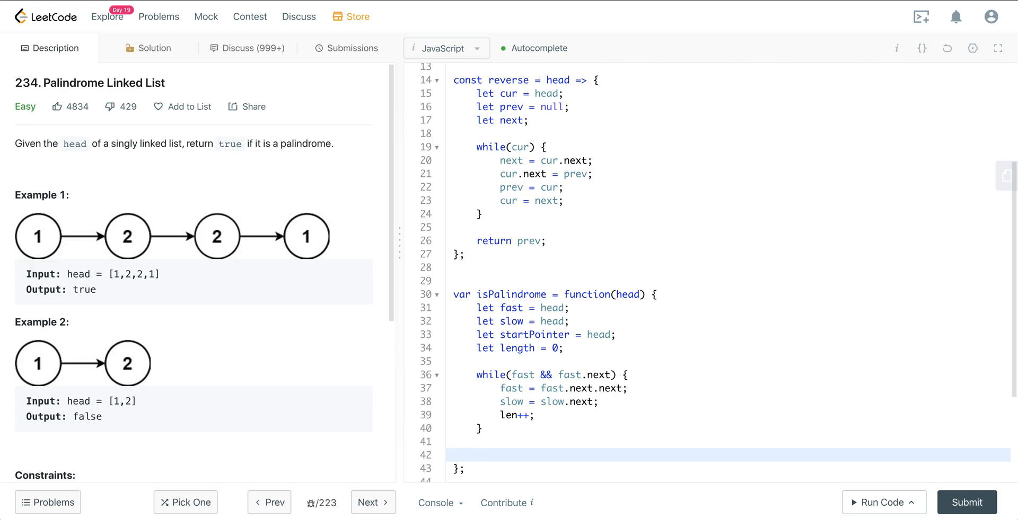
left_click(477, 455)
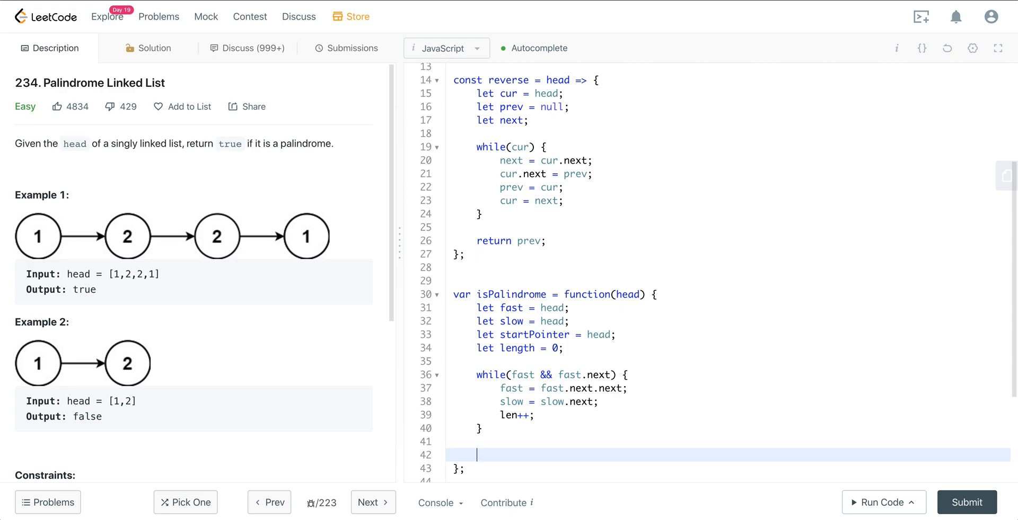
type("let mi")
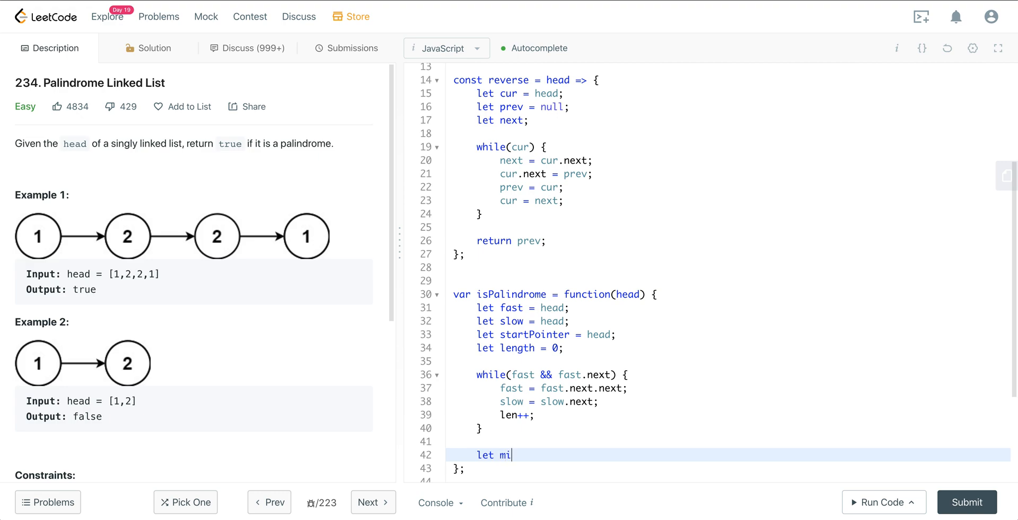
type("d =")
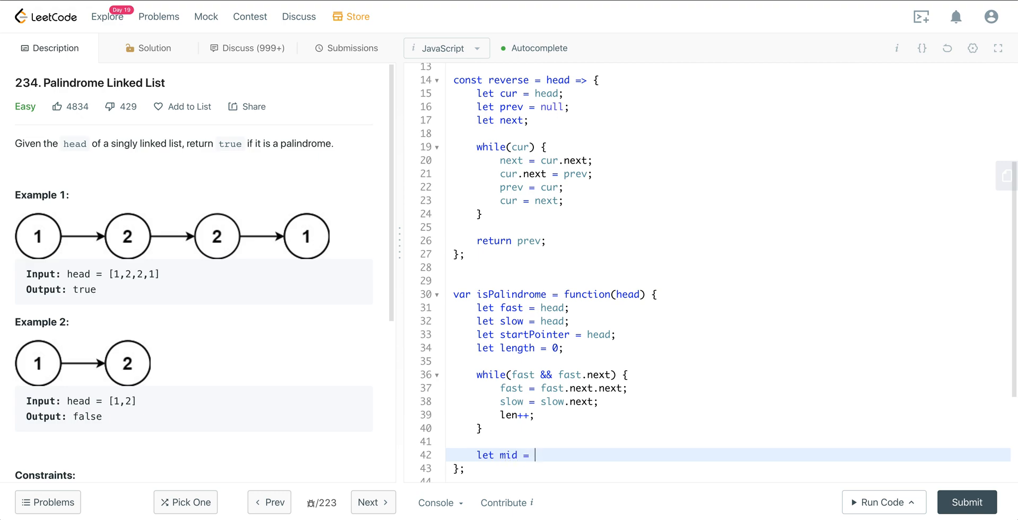
type("re")
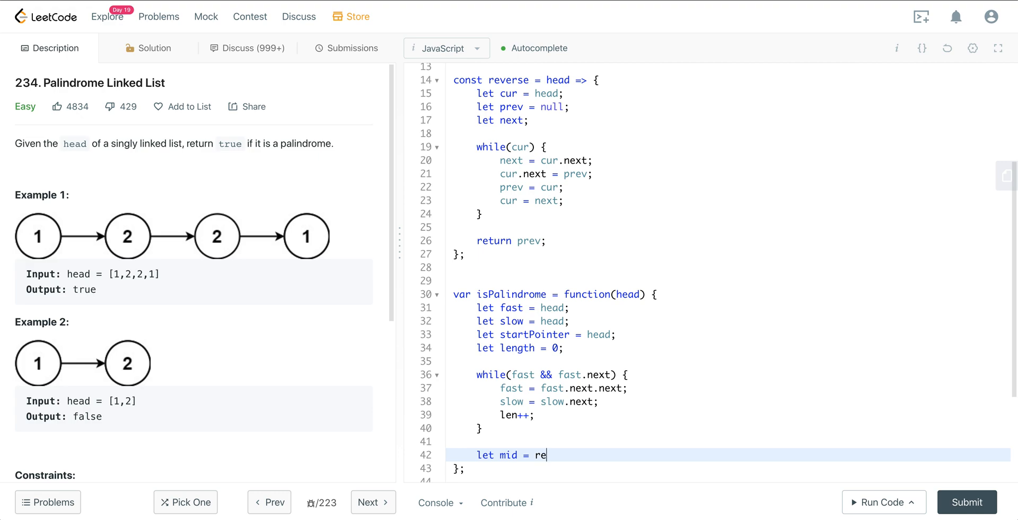
type("verse()")
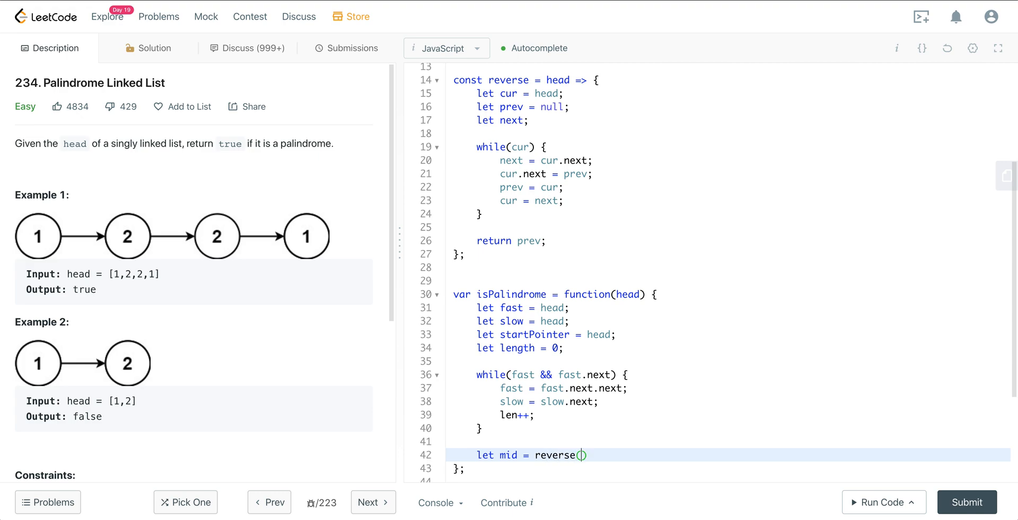
type("slow")
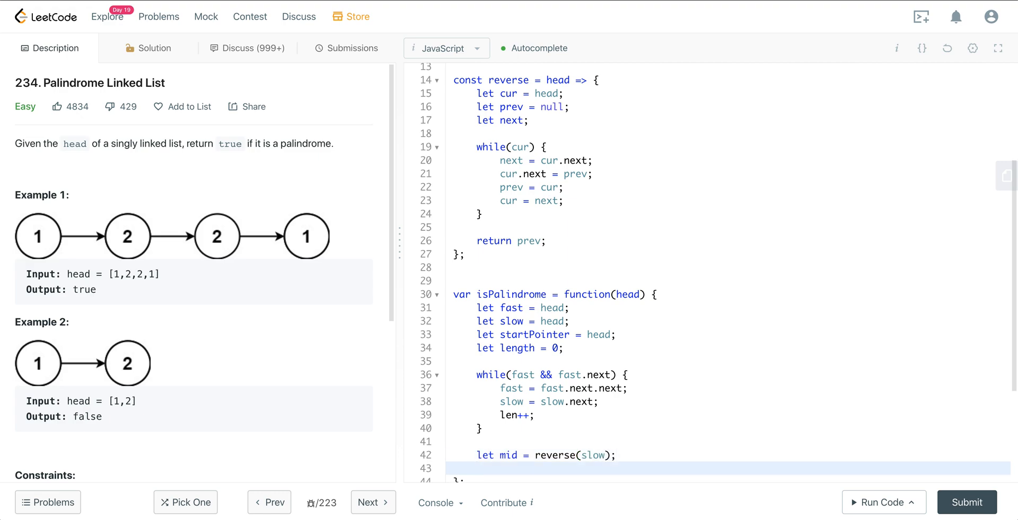
scroll("down", 3)
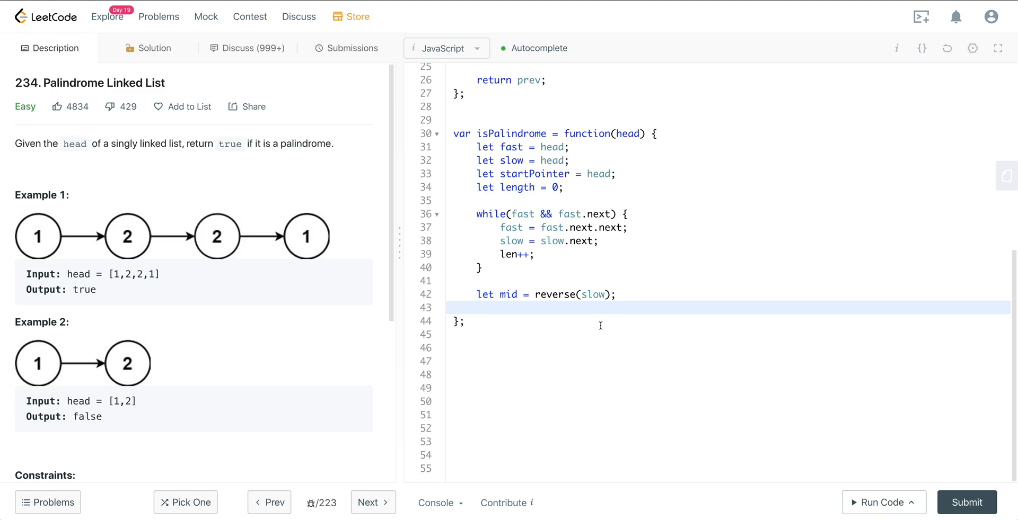
Add while(len) returning false when mid.val !== startPointer.val.
type("while(")
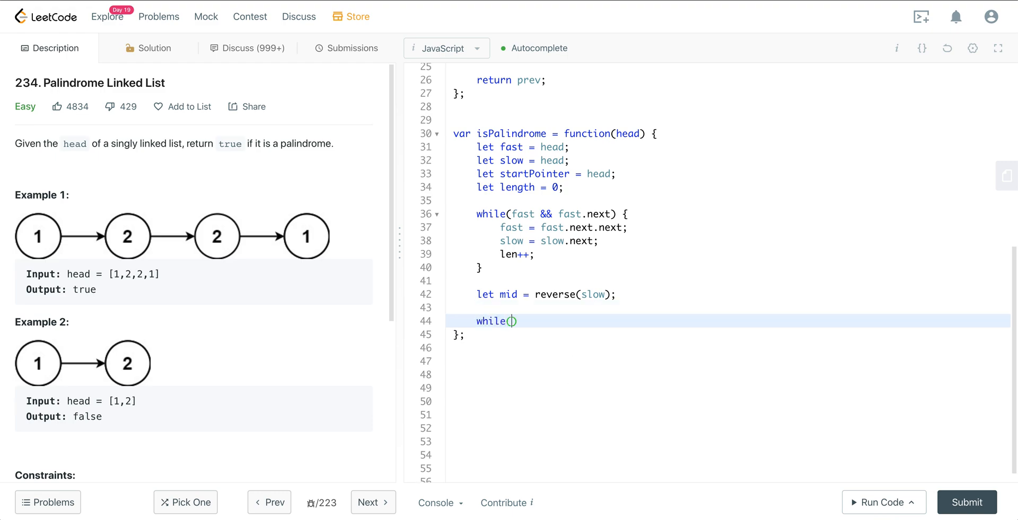
type("len) {")
type("len--;")
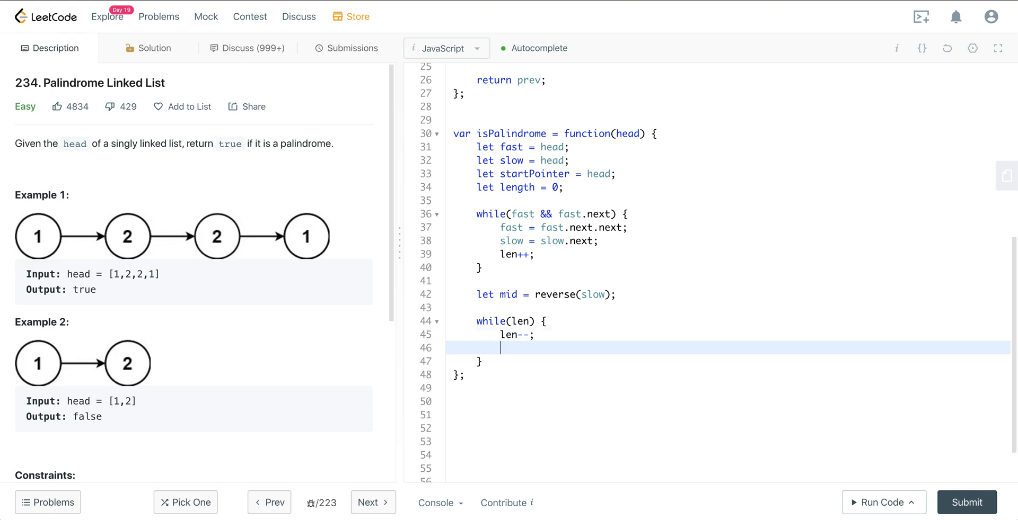
type("if(")
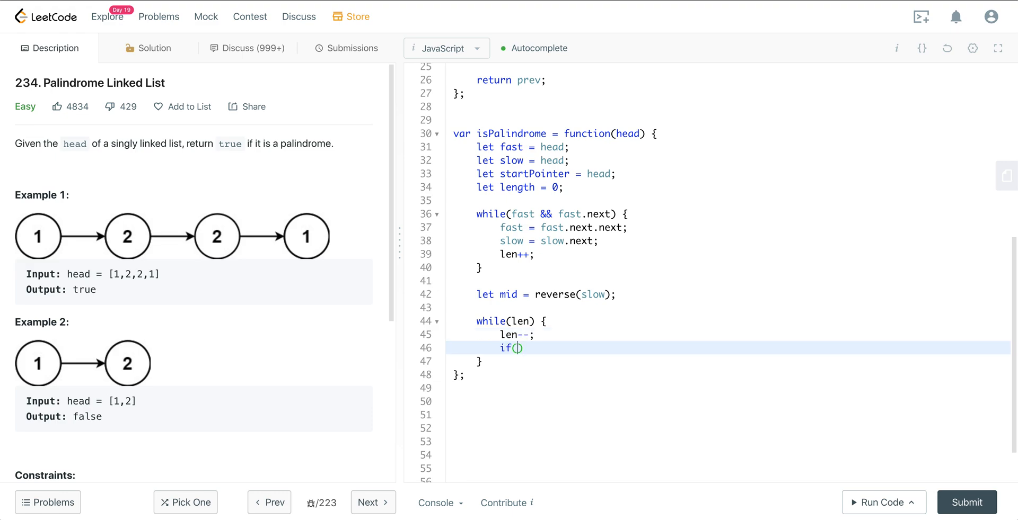
type("mid.val")
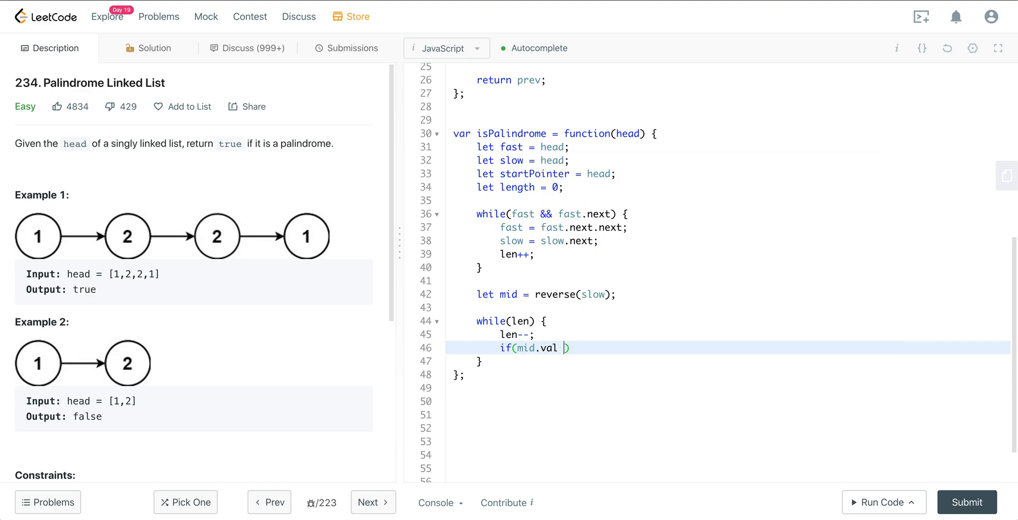
type("!==")
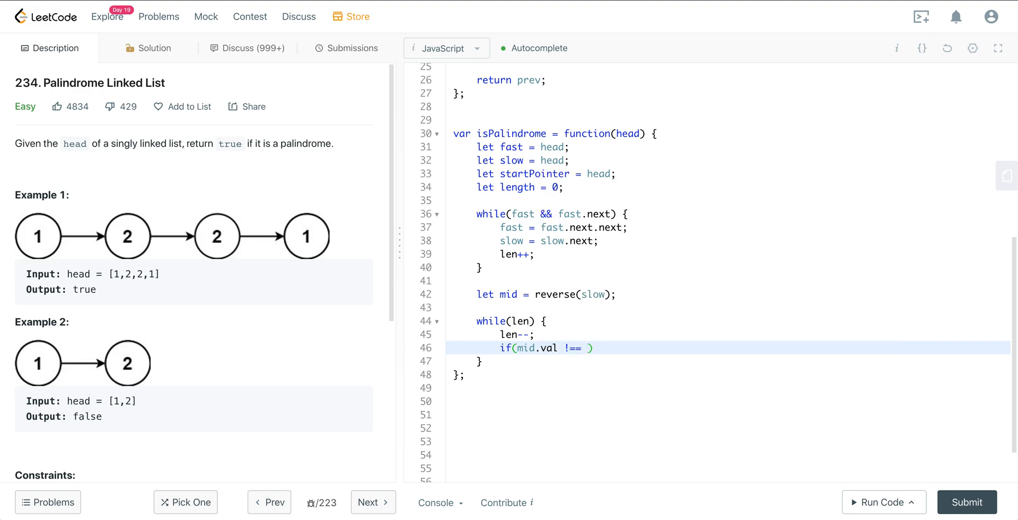
type("startP")
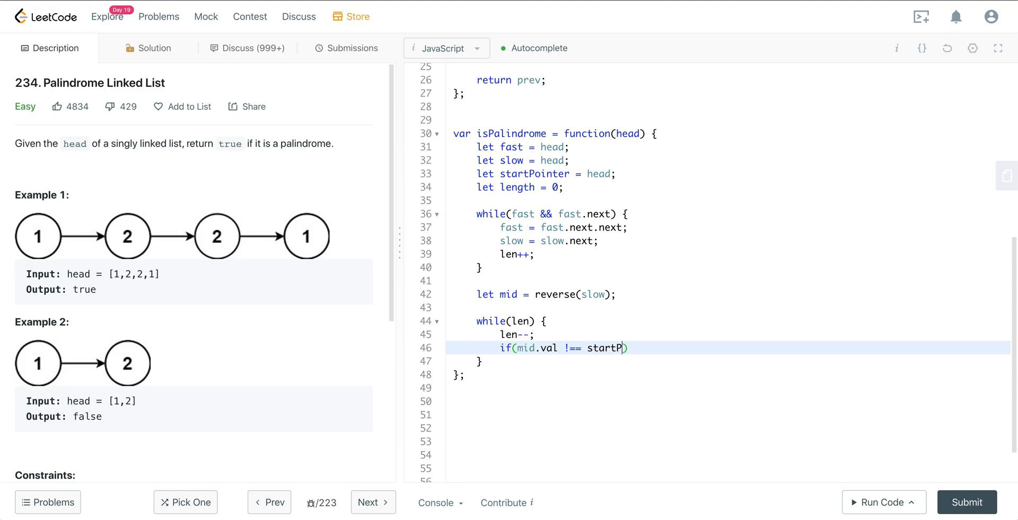
type("ointer.val) r")
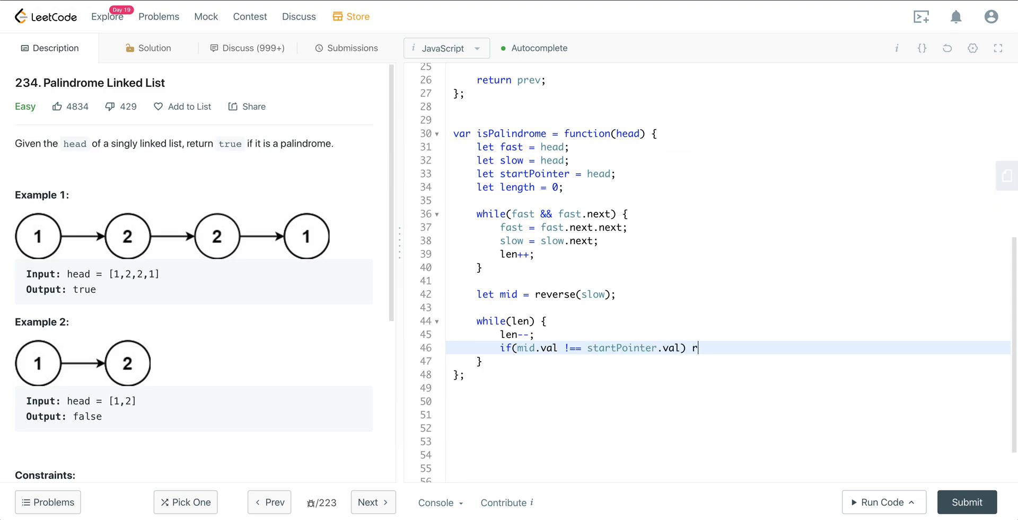
type("eturn false;")
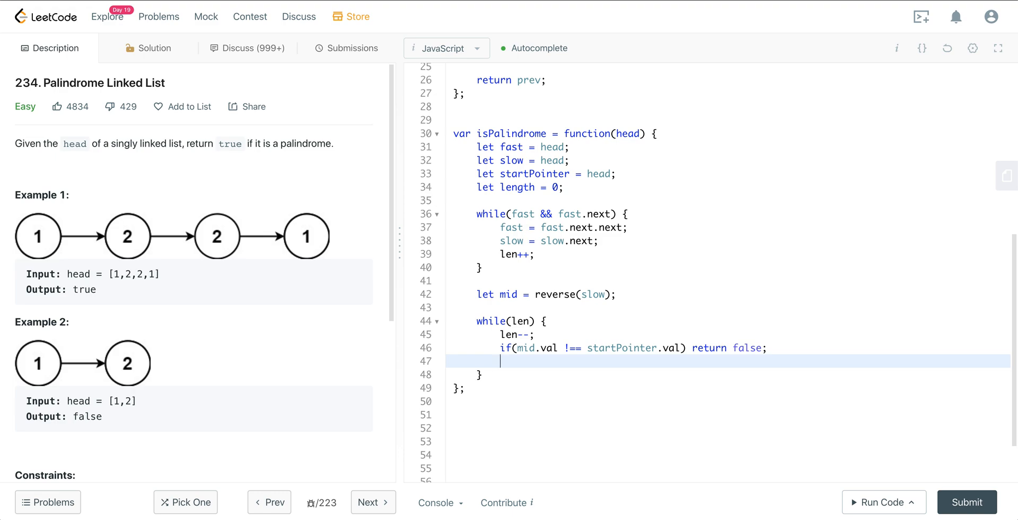
Advance mid and startPointer to their next nodes, and return true after the loop.
type("mid = m")
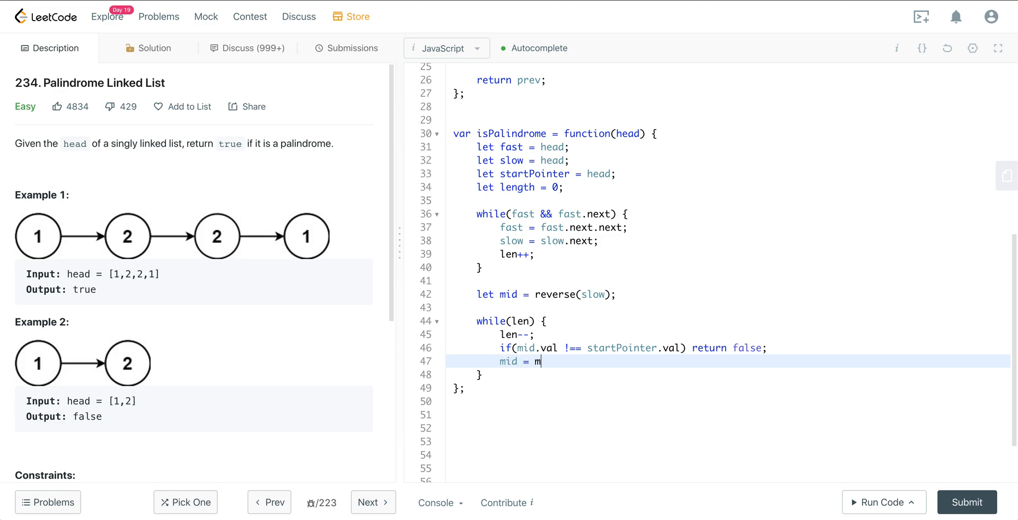
type("id.next;")
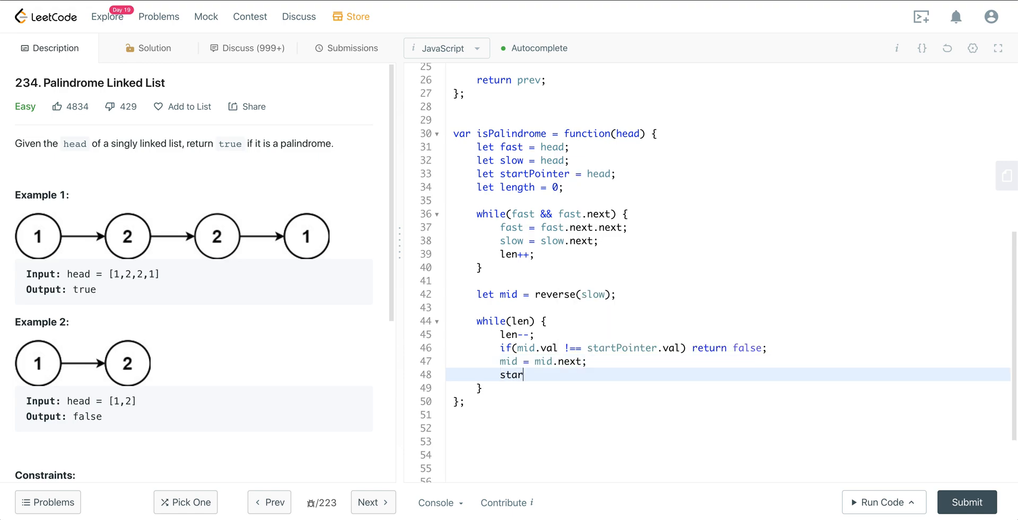
type("tPointer")
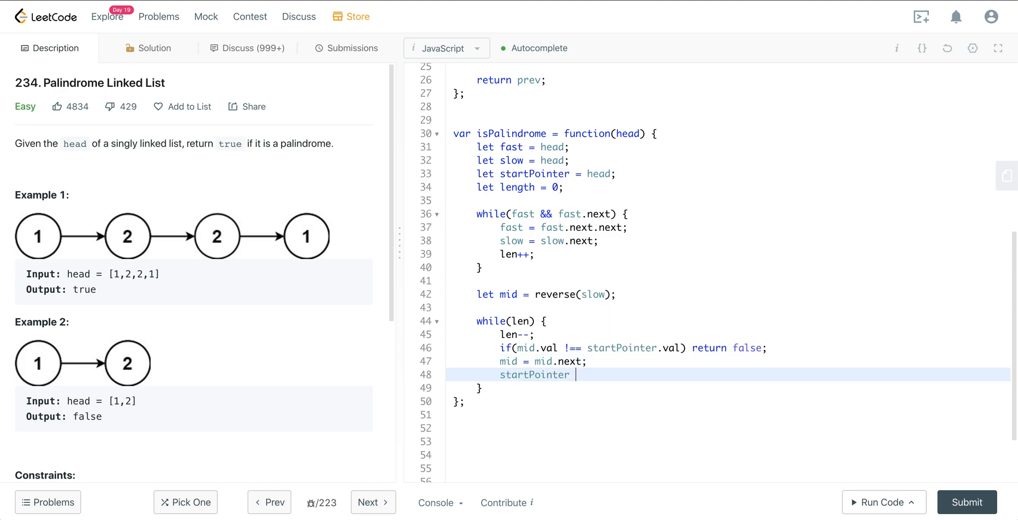
type("= startPoi")
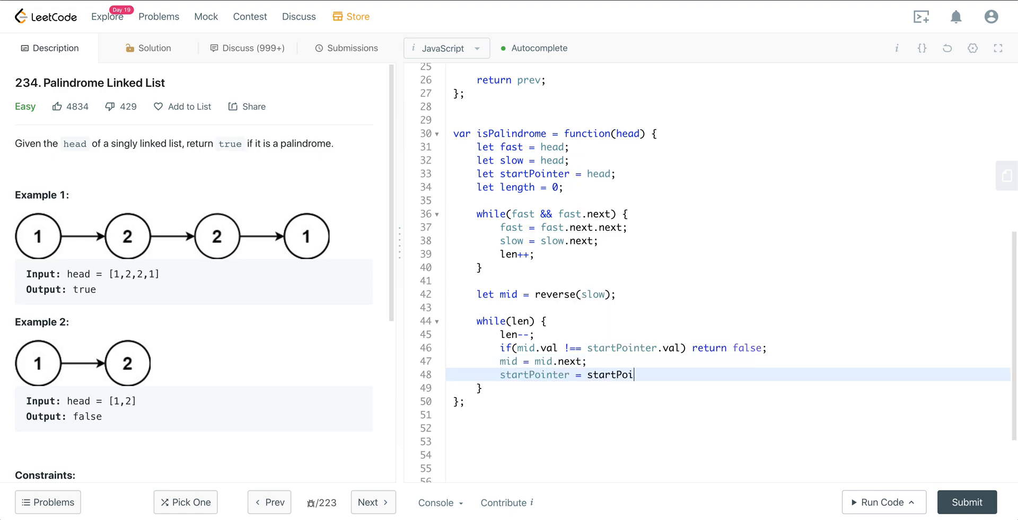
type("nter.next;")
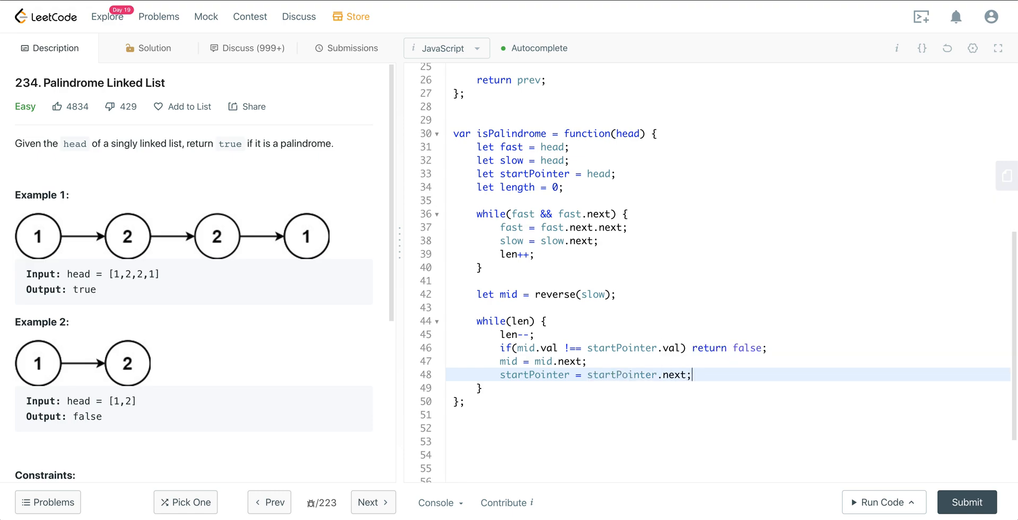
type("re")
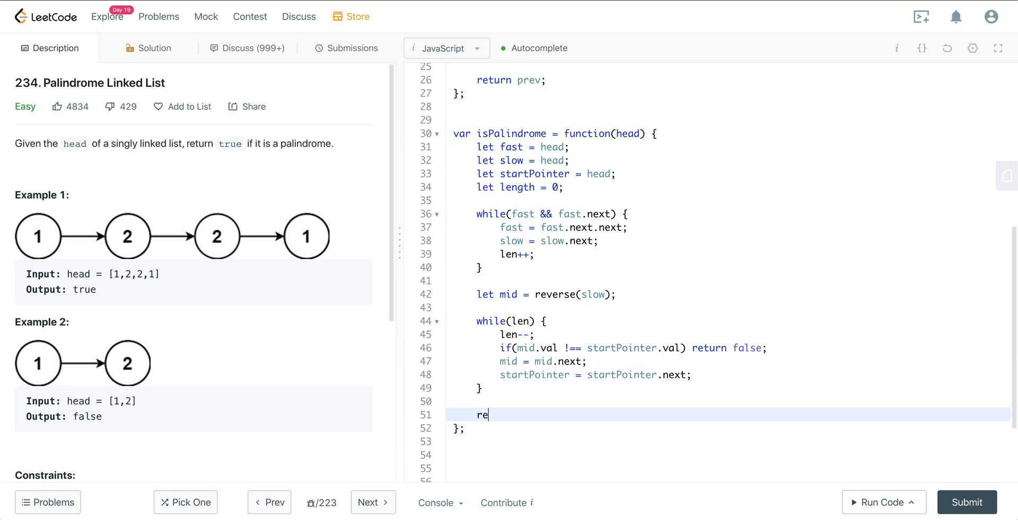
type("turn")
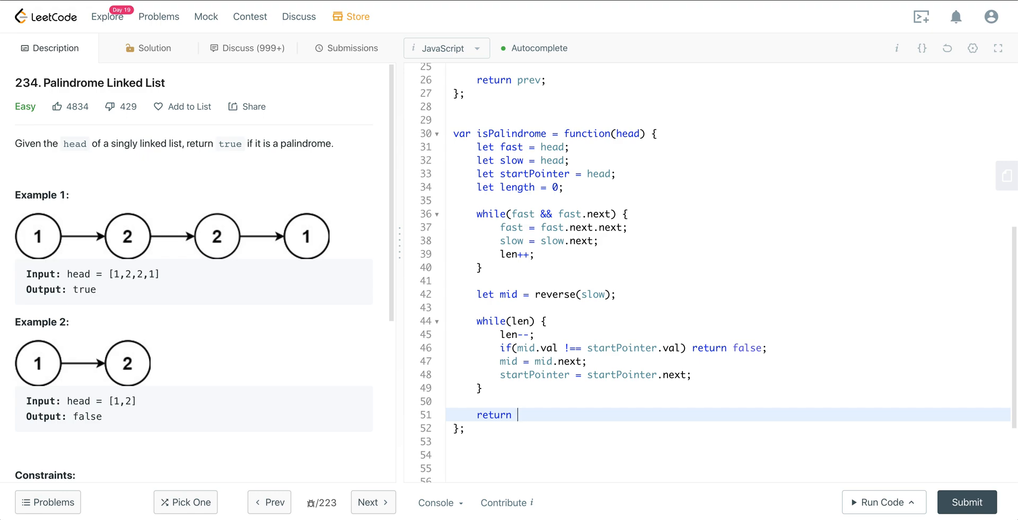
type("true;")
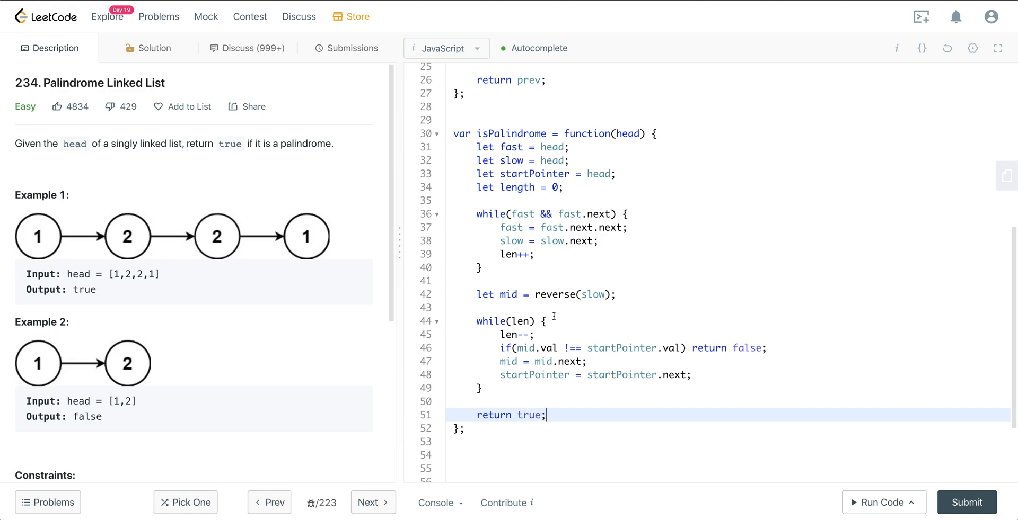
Rename length to len, rerun the example, submit successfully, and return to Description.
left_click(880, 502)
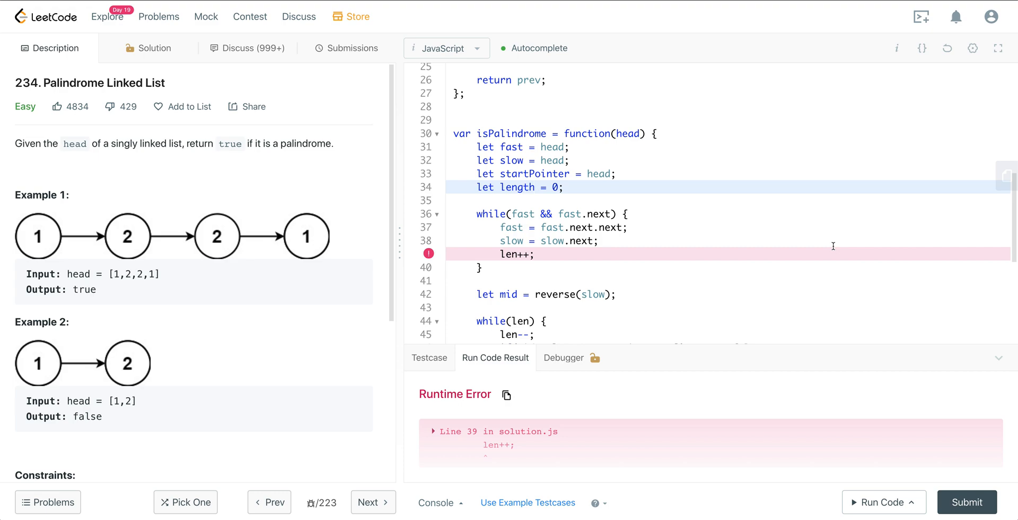
type("len")
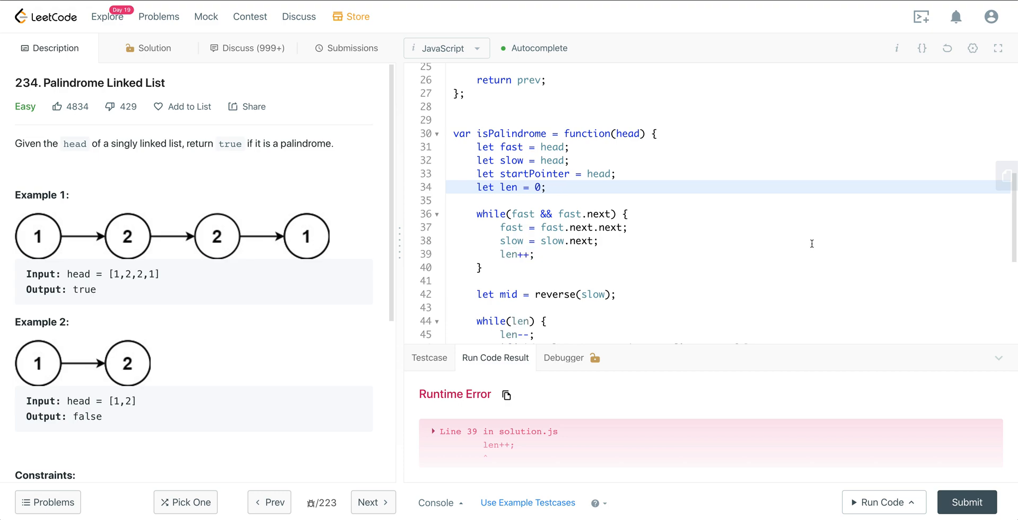
left_click(878, 503)
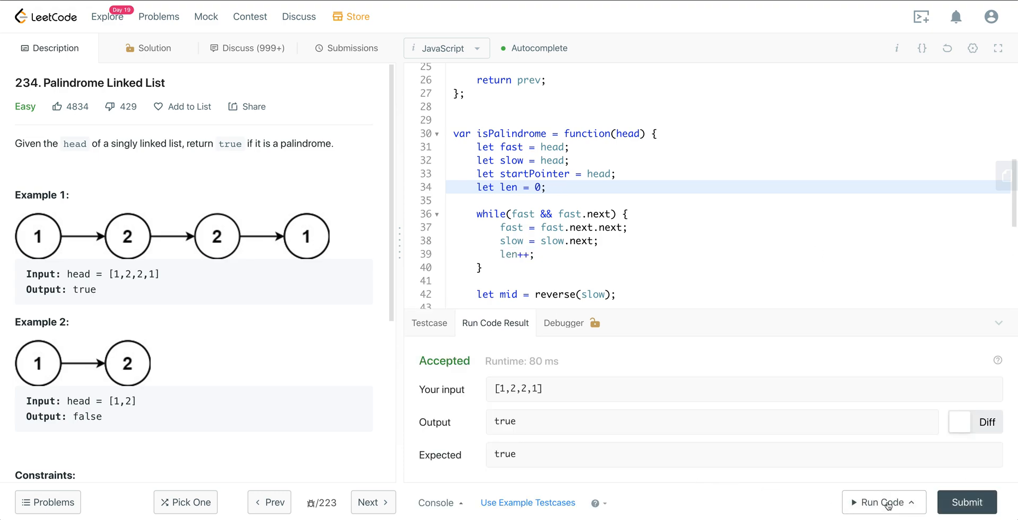
left_click(347, 47)
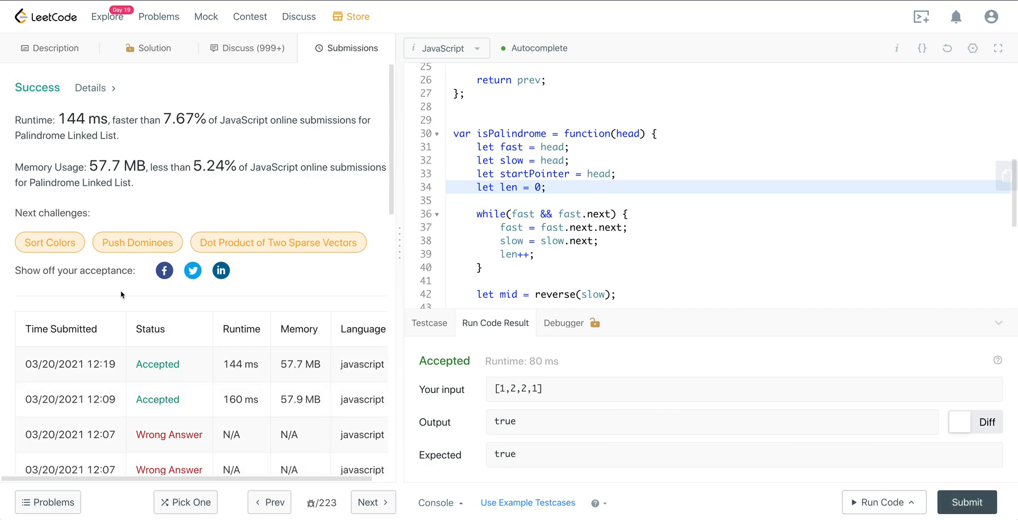
left_click(49, 47)
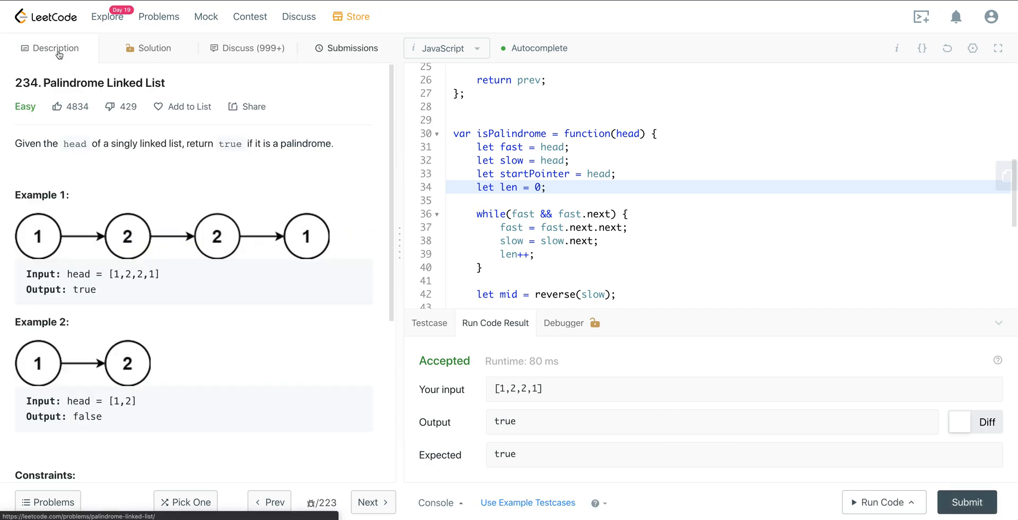
mouse_move(574, 250)
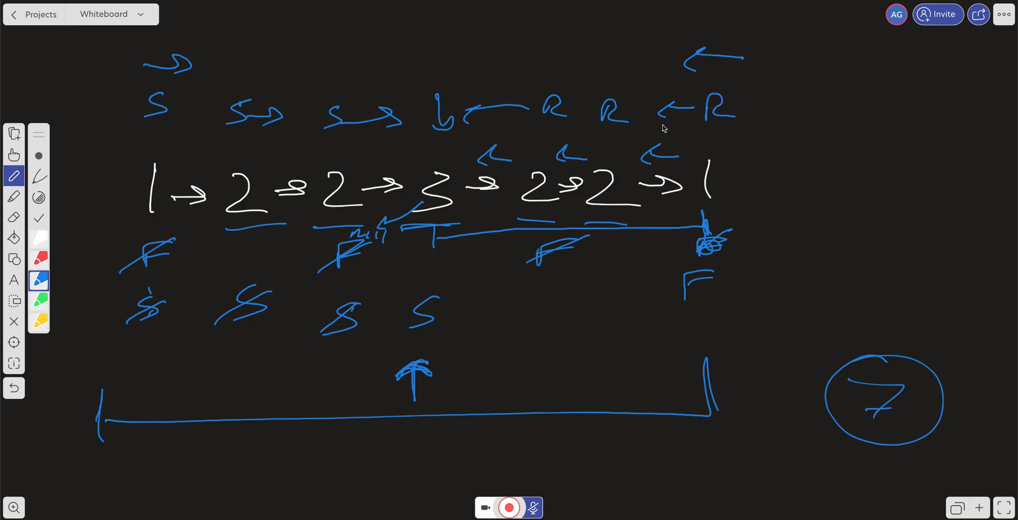
Erase the annotated linked-list drawings with the Clear tool, leaving a blank board.
left_click(13, 321)
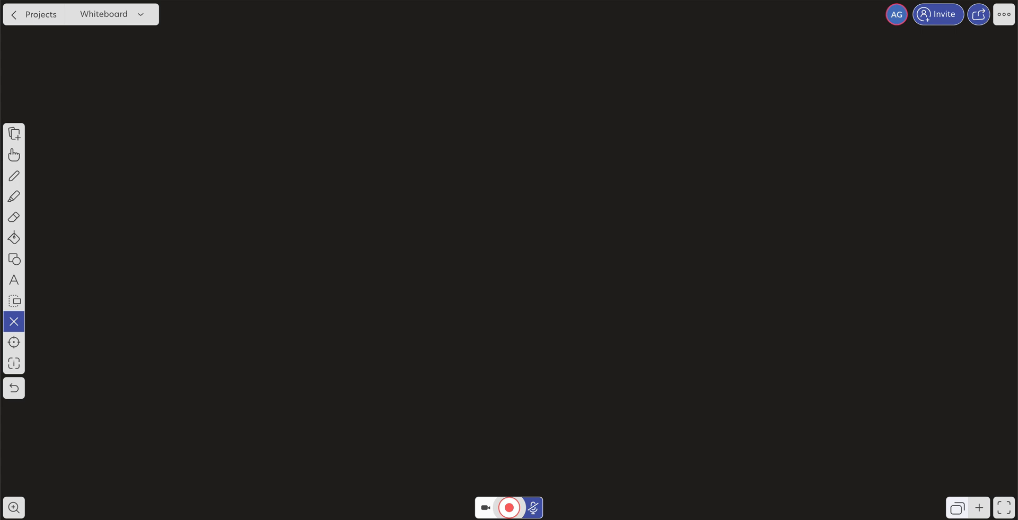
Draw 1→2→2→3←2←2←1 in white ink, with a long arrow beneath and O(2n) below.
left_click(13, 176)
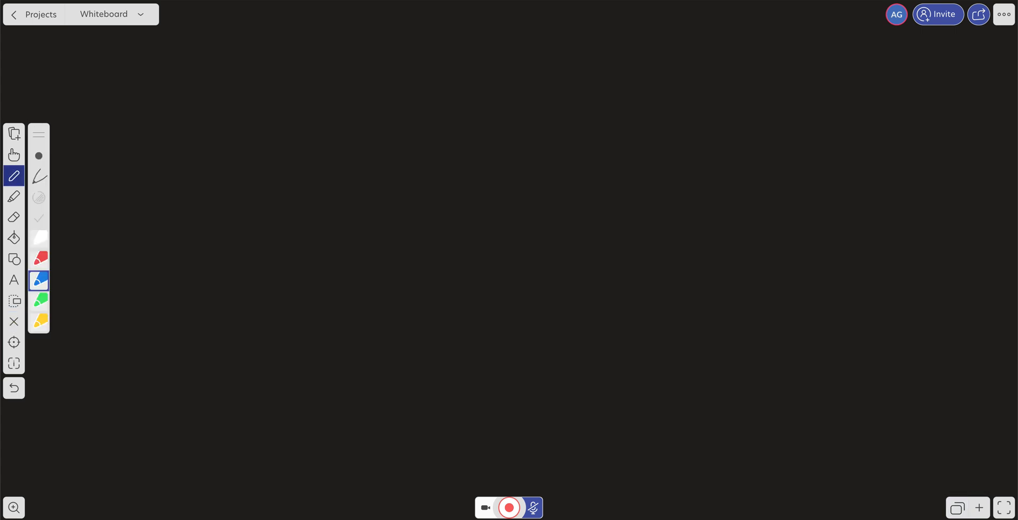
left_click_drag(176, 214, 182, 292)
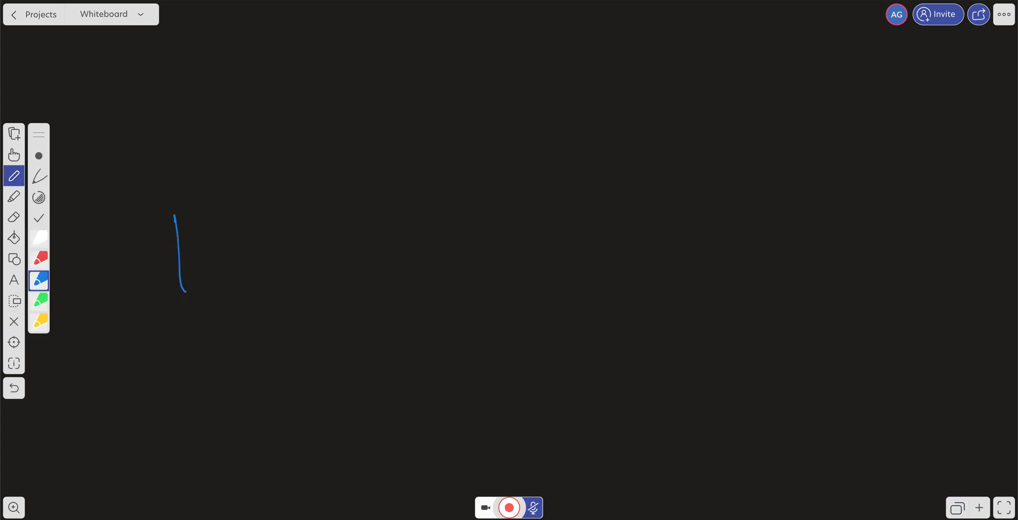
left_click(13, 388)
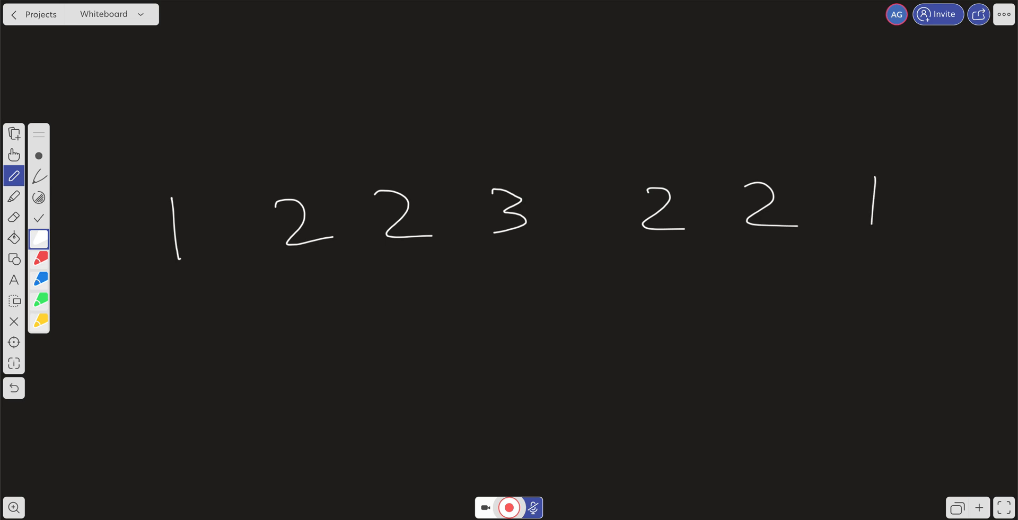
left_click_drag(159, 303, 227, 303)
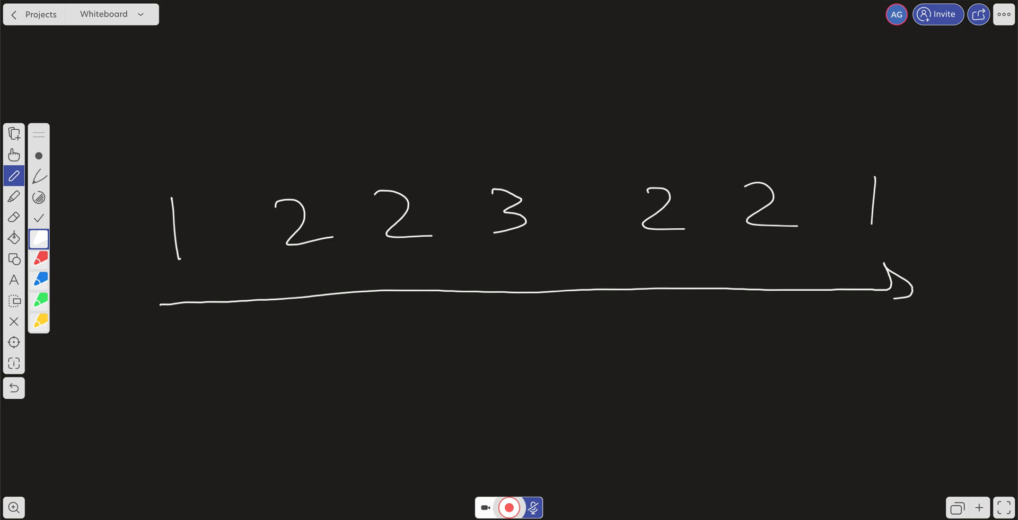
left_click_drag(698, 208, 811, 201)
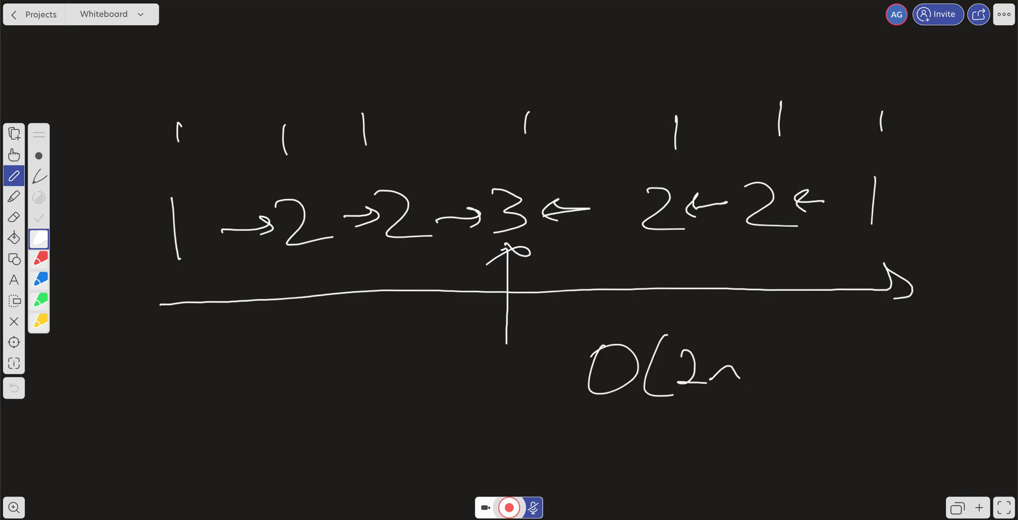
left_click_drag(747, 321, 762, 390)
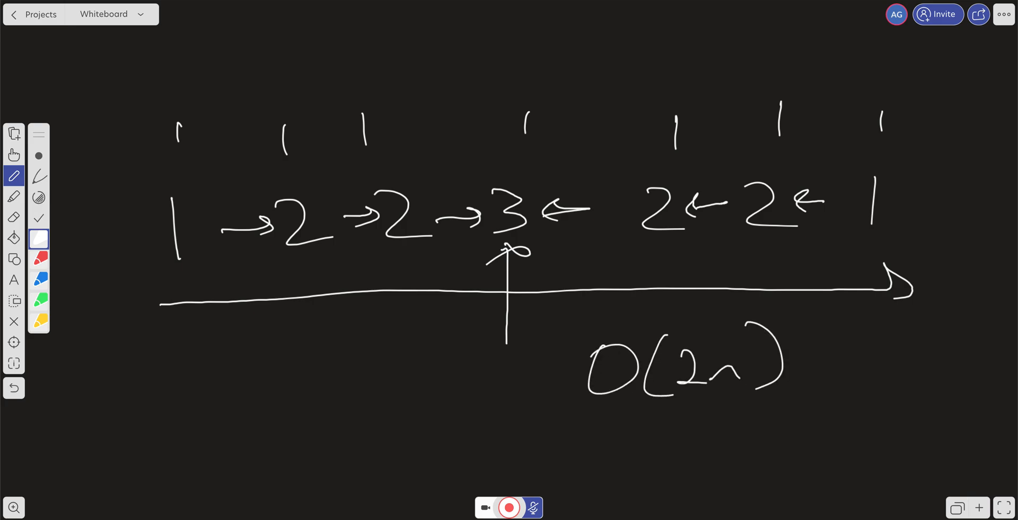
mouse_move(112, 393)
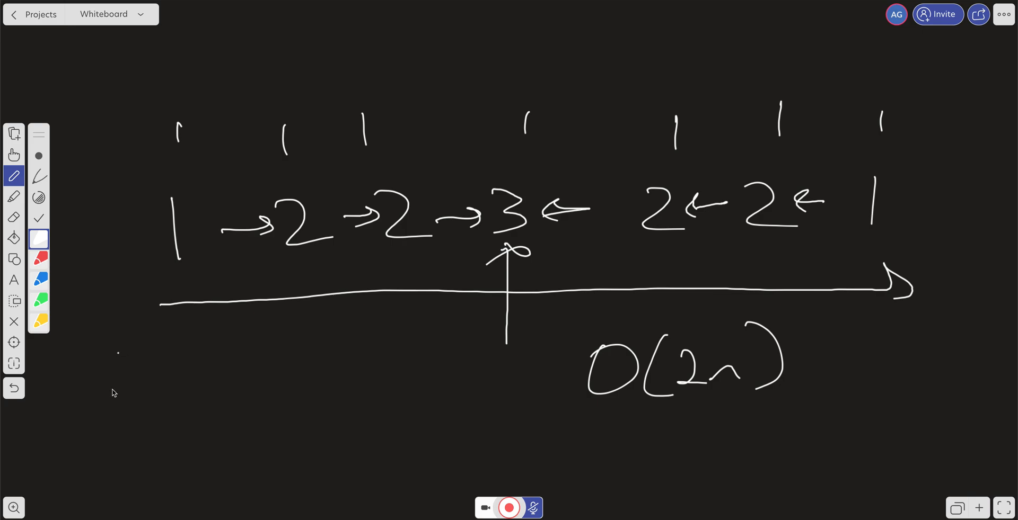
left_click_drag(91, 354, 237, 396)
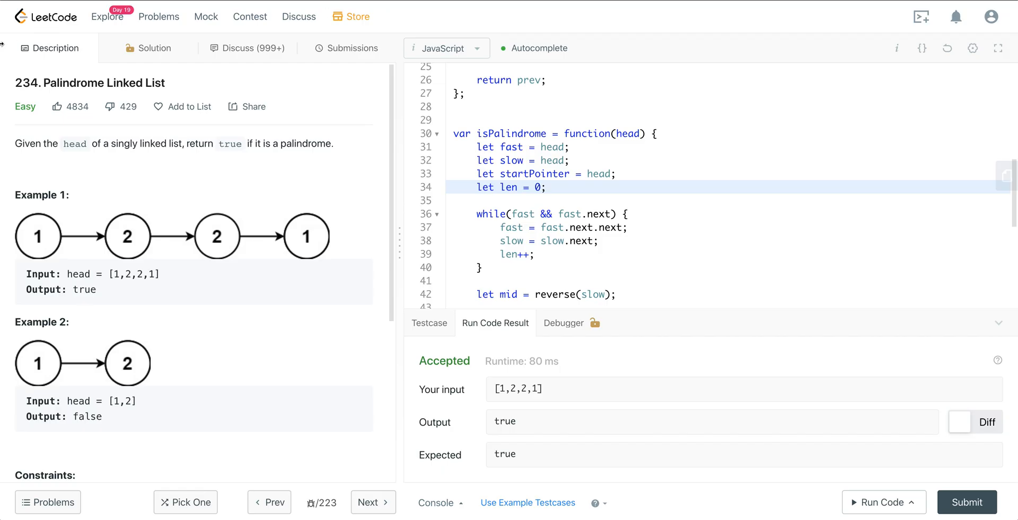
mouse_move(230, 197)
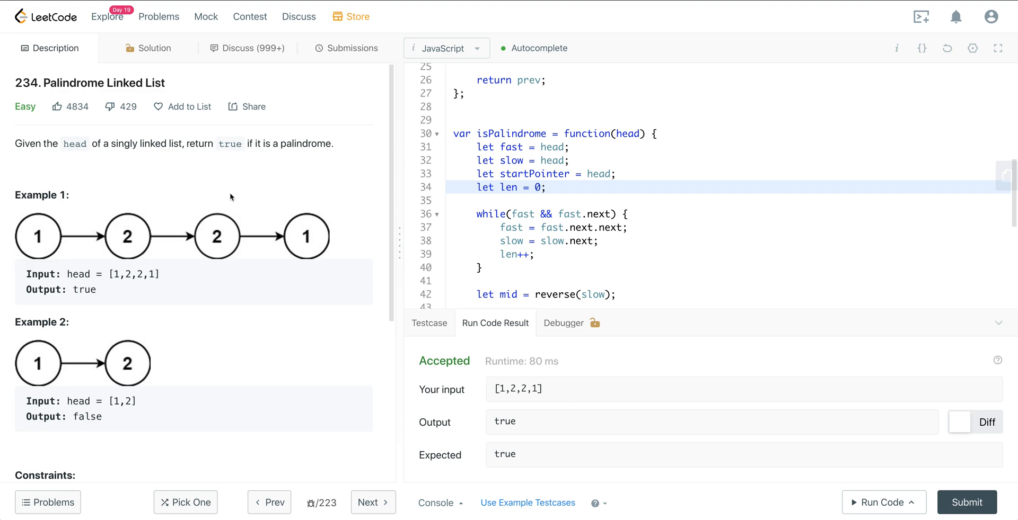
mouse_move(683, 199)
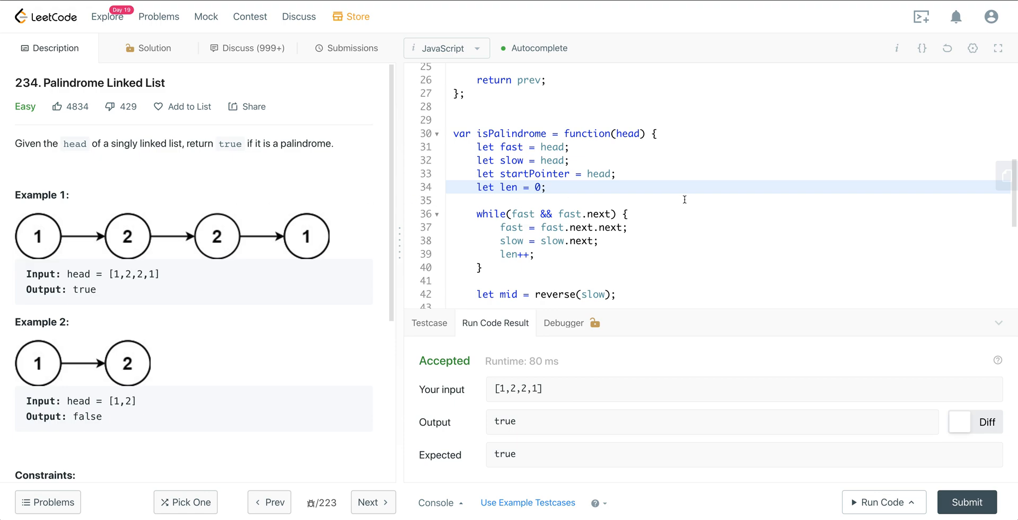